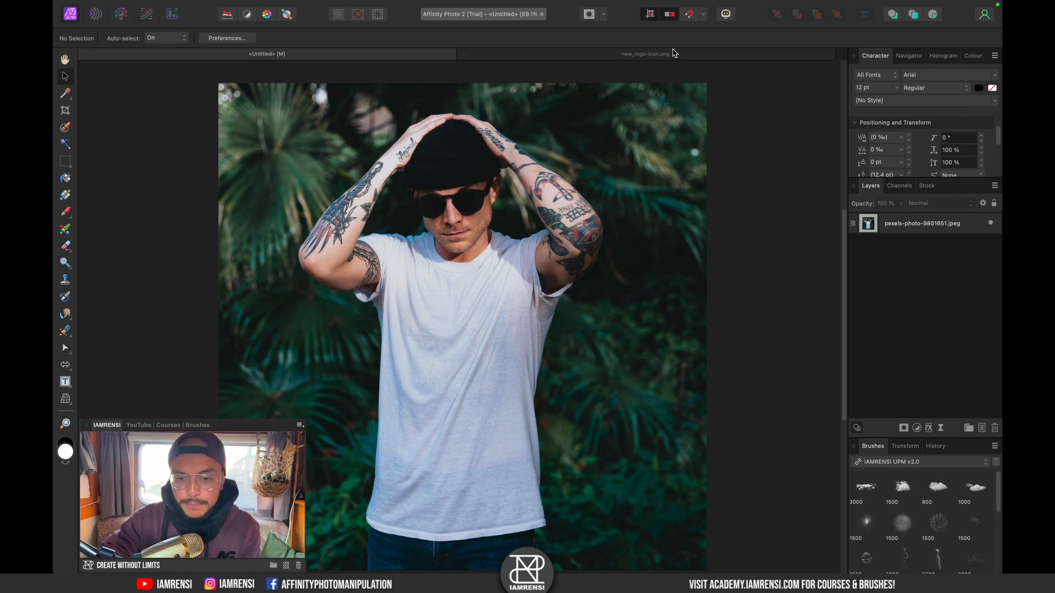
Save the new_logo-icon.png logo as a copy named new_logo-icon_embedded
left_click(644, 53)
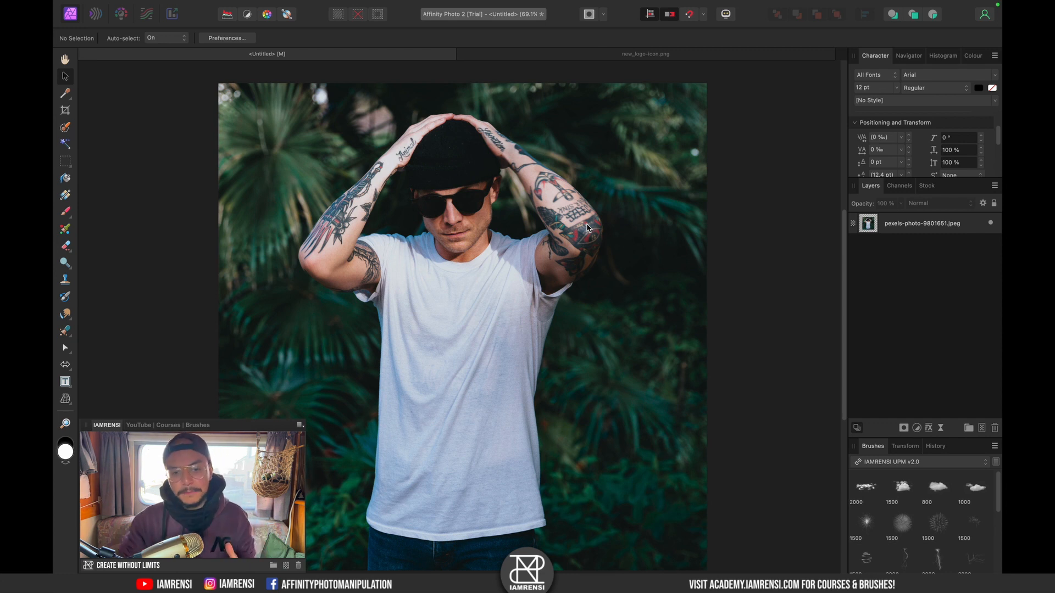
left_click(645, 54)
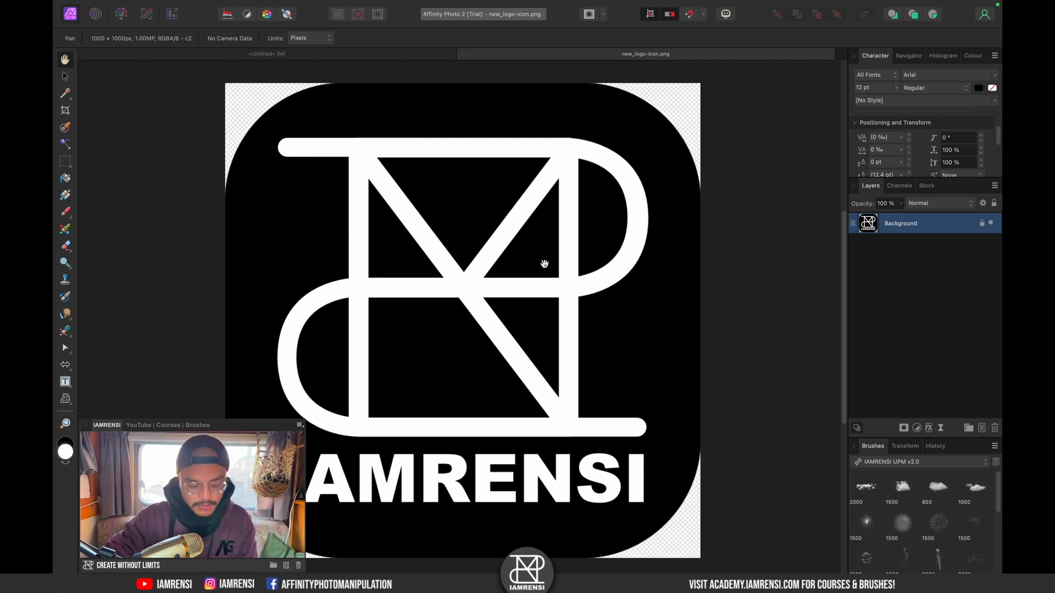
key("shift+cmd+s")
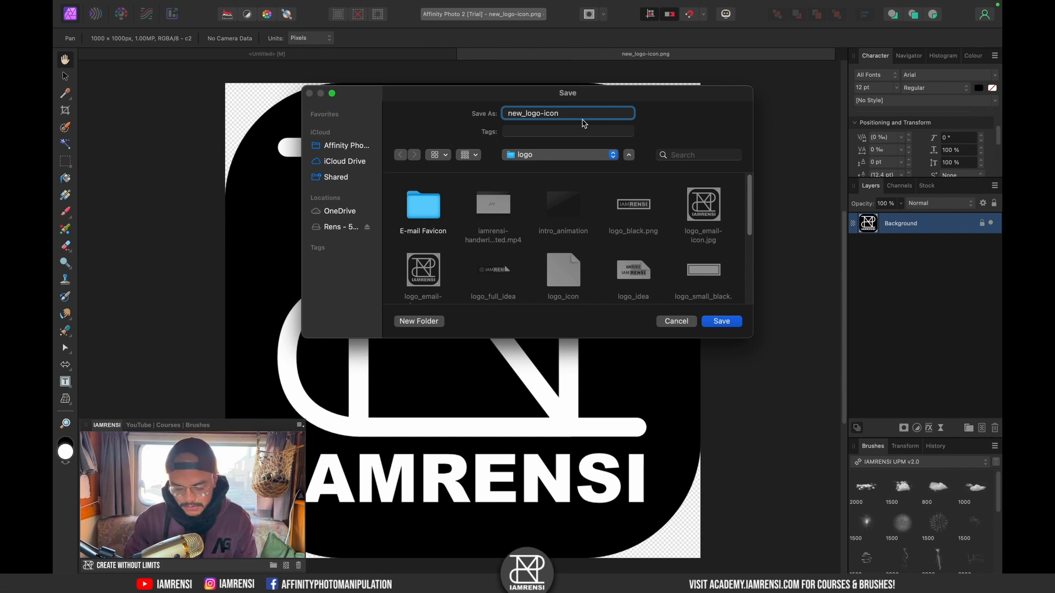
type("_embedded")
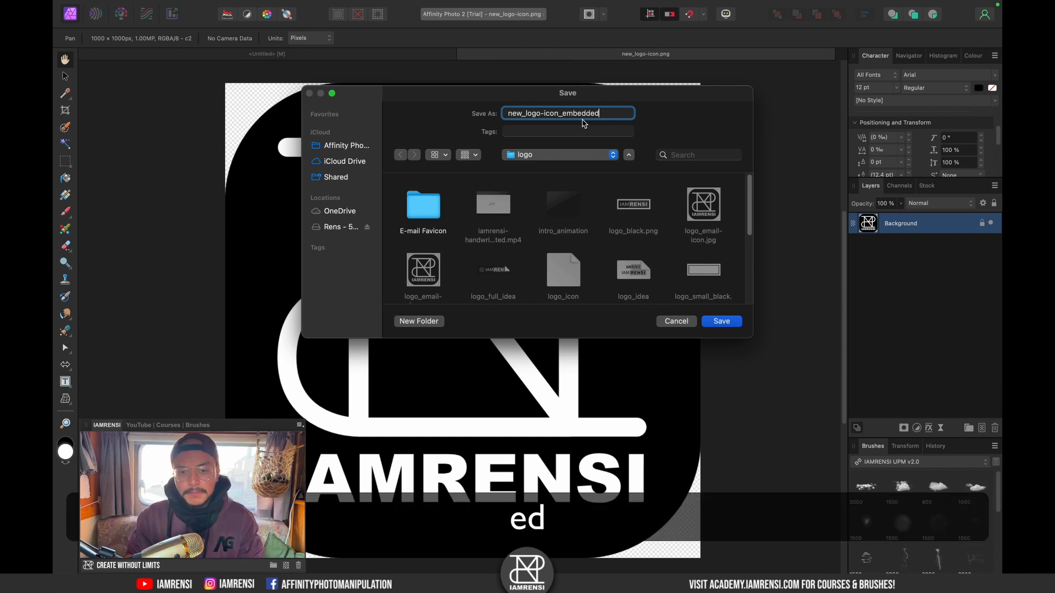
mouse_move(648, 315)
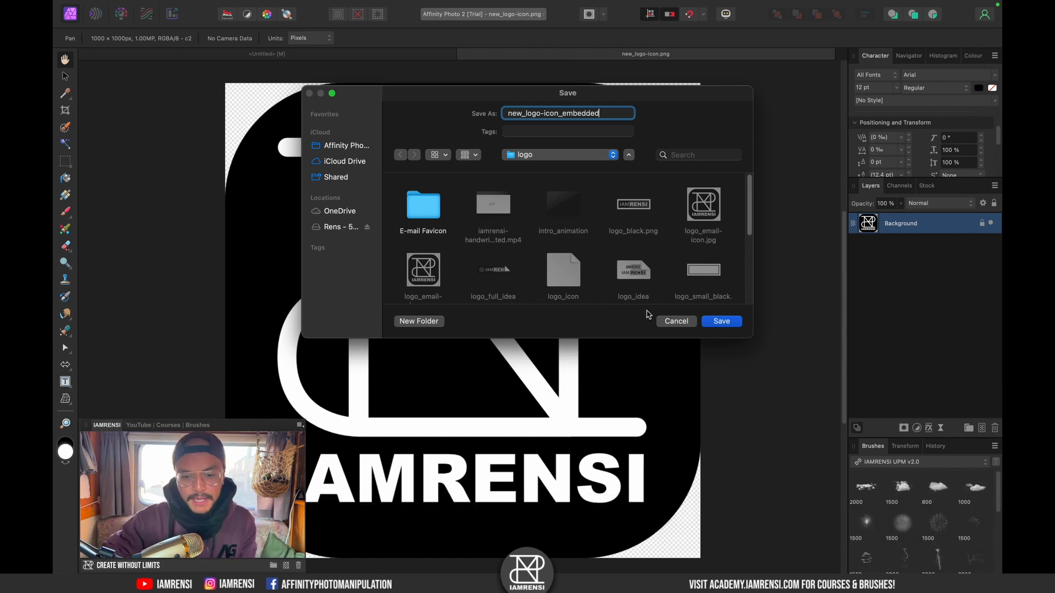
left_click(719, 321)
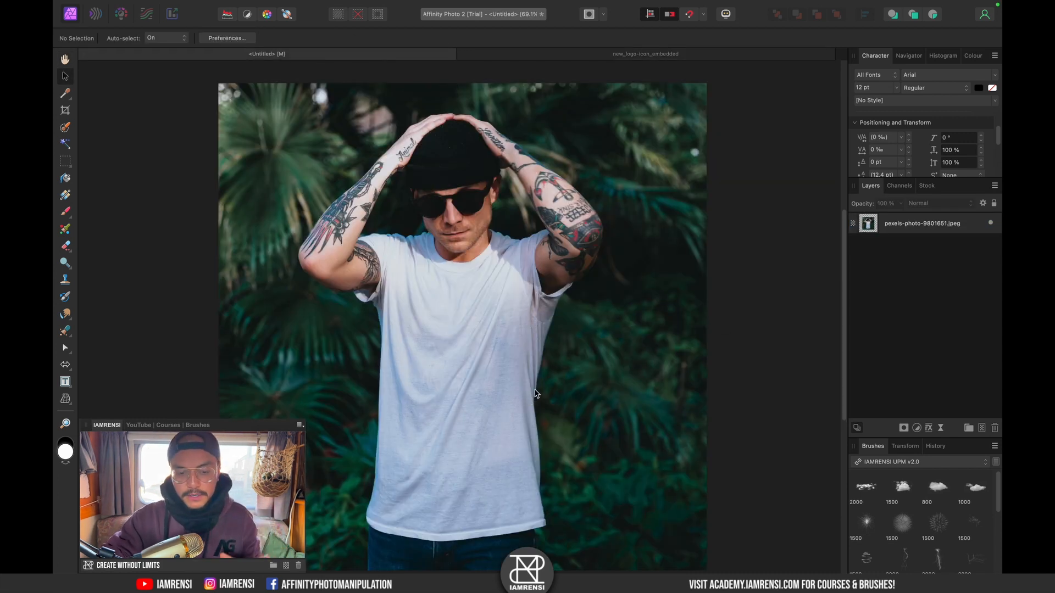
mouse_move(506, 393)
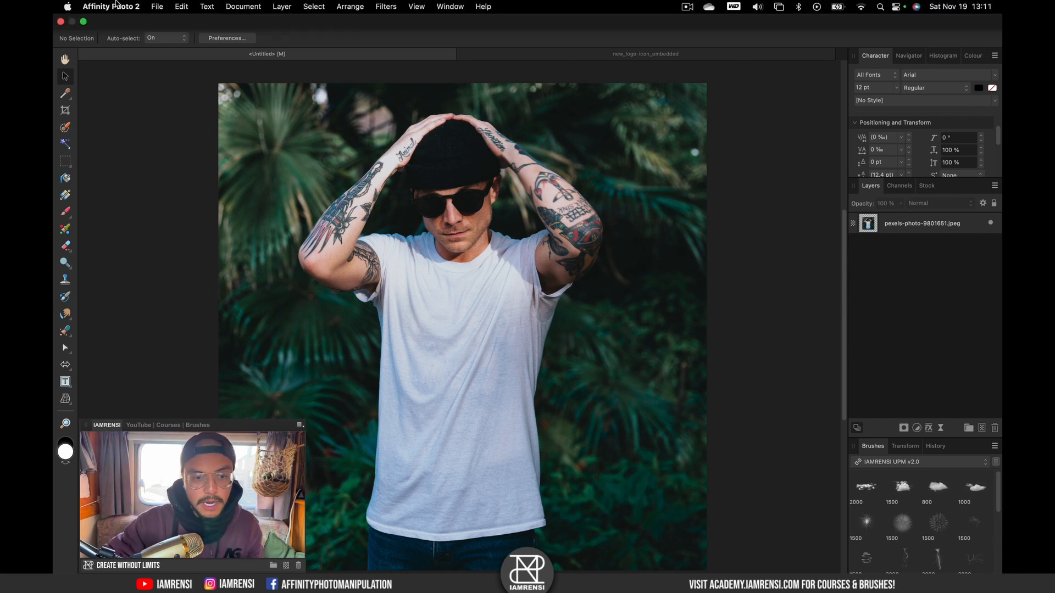
Confirm the Embedded placement policy and place new_logo-icon_embedded.afphoto into the photo
left_click(156, 7)
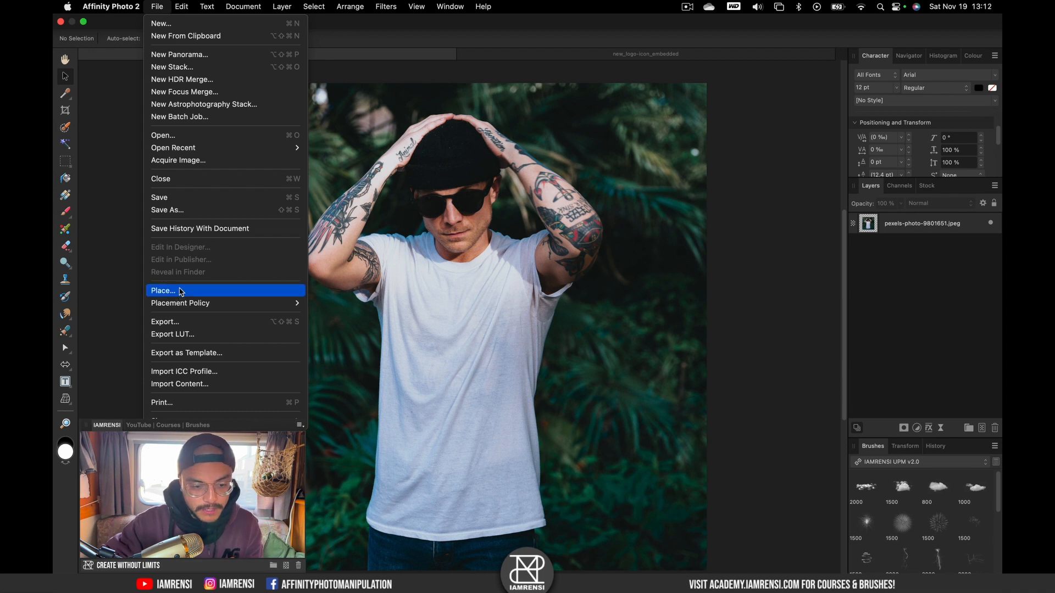
left_click(163, 290)
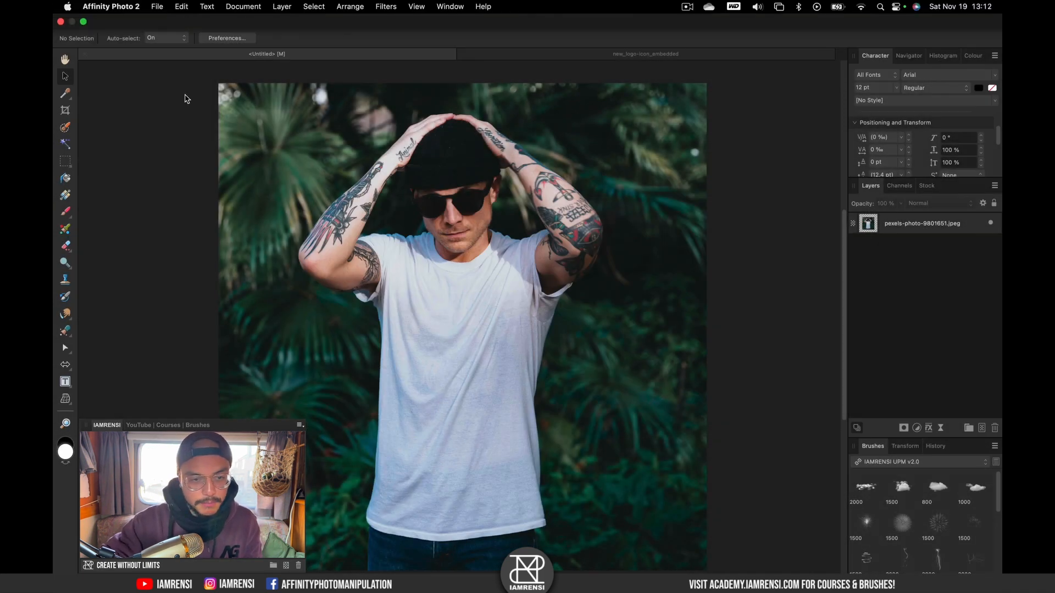
left_click(157, 6)
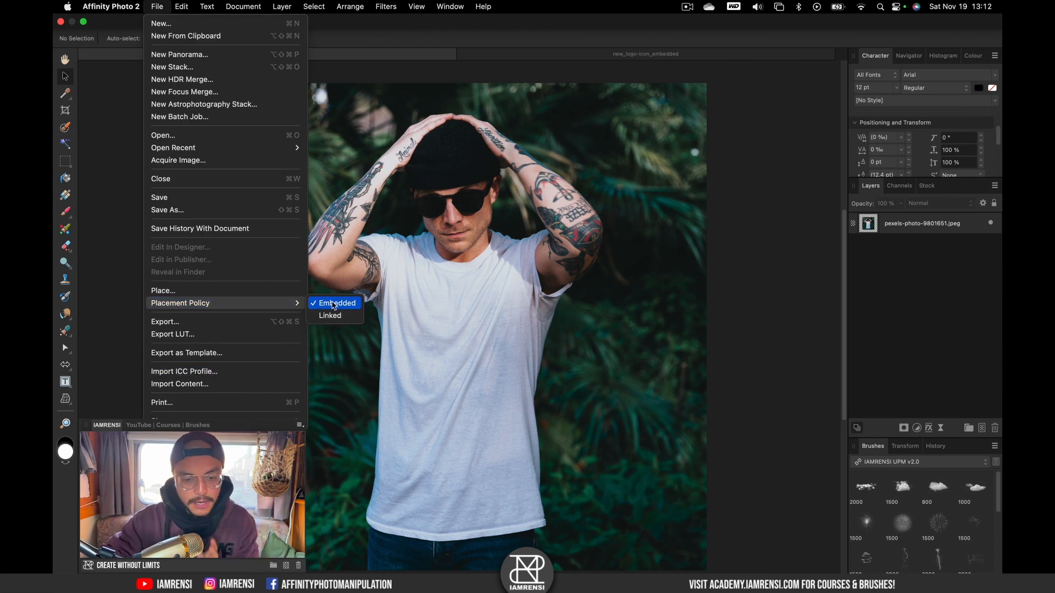
mouse_move(261, 291)
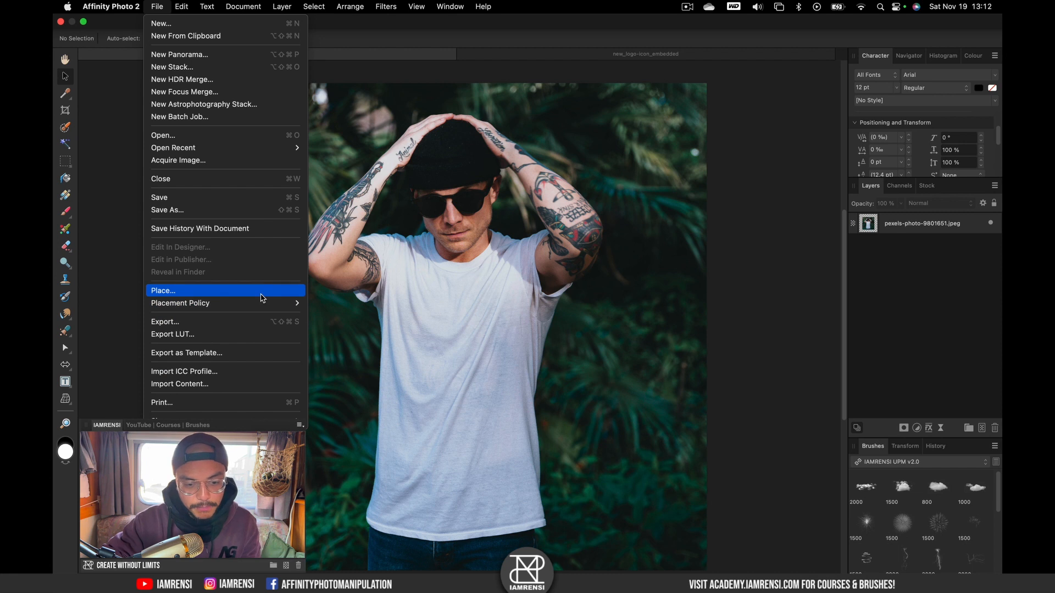
left_click(162, 291)
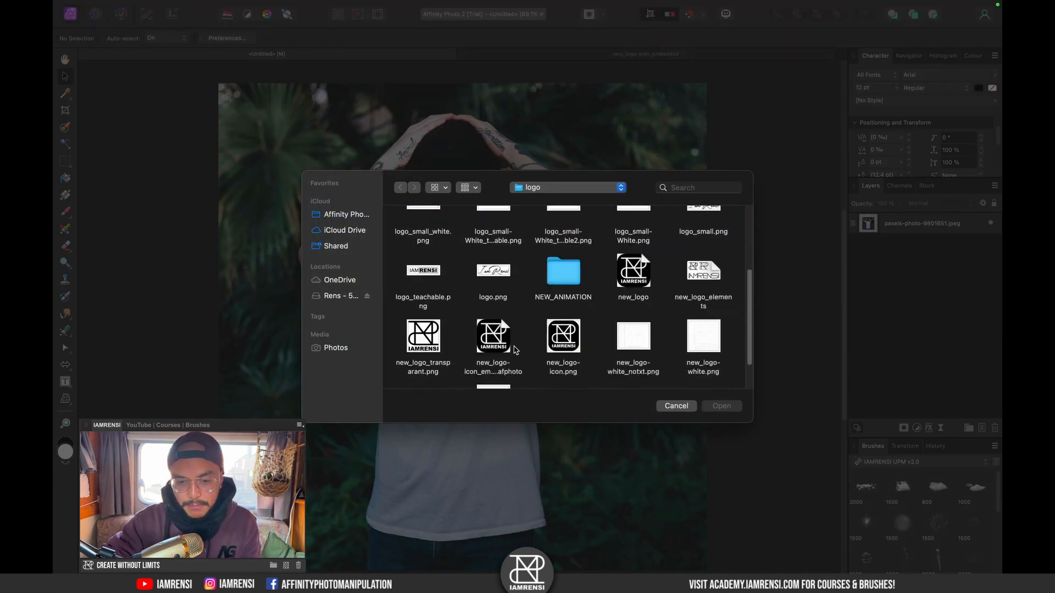
scroll("down", 3)
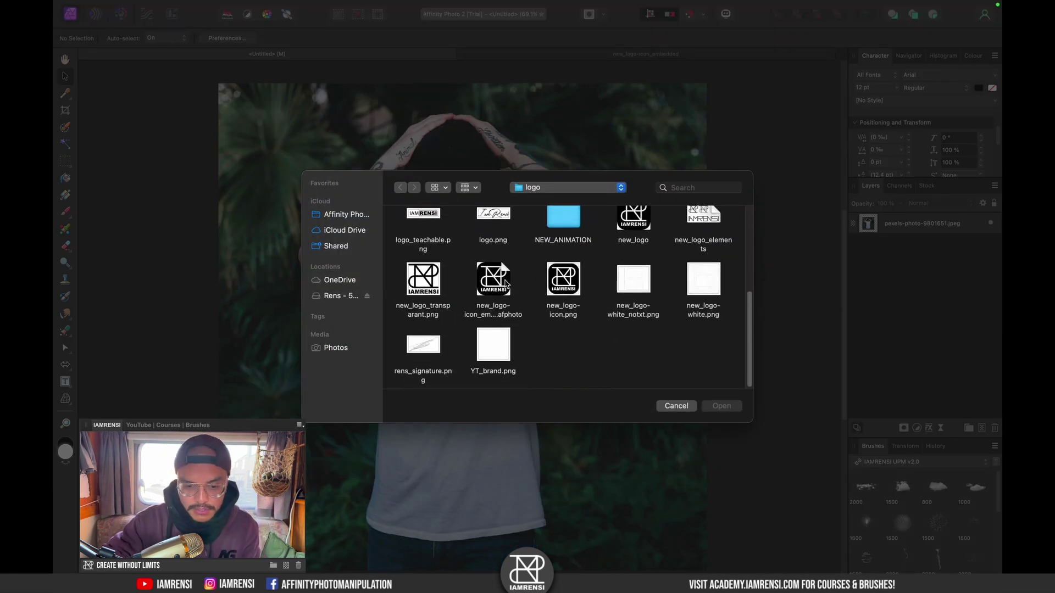
left_click(493, 279)
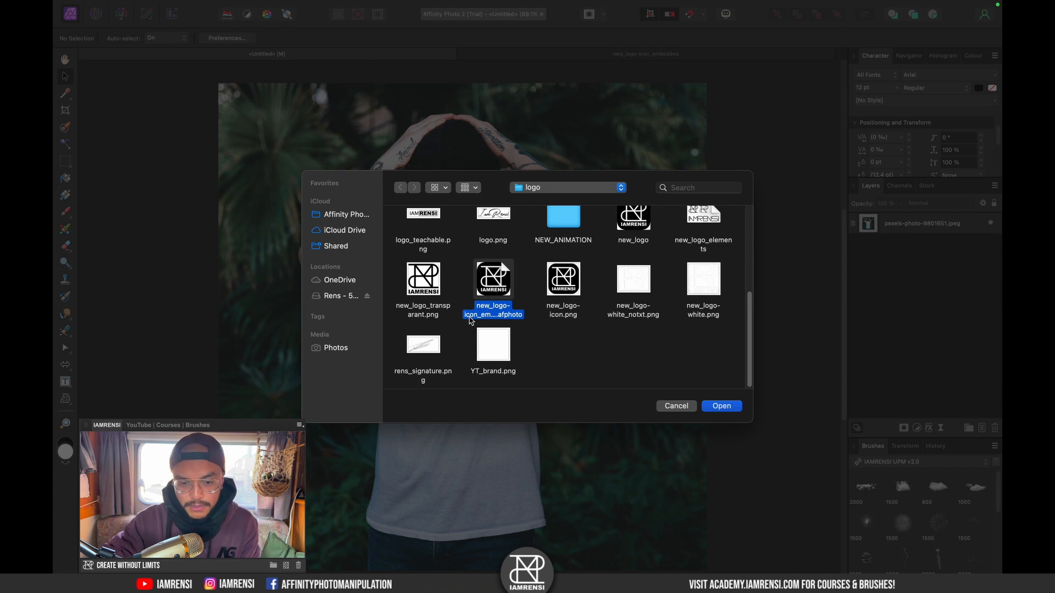
left_click(721, 405)
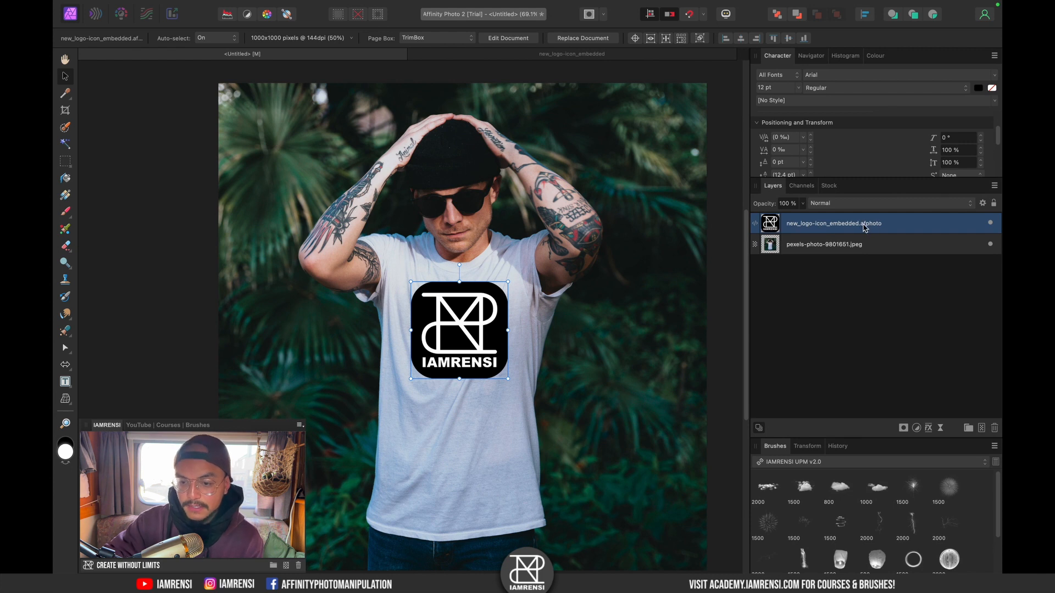
mouse_move(750, 228)
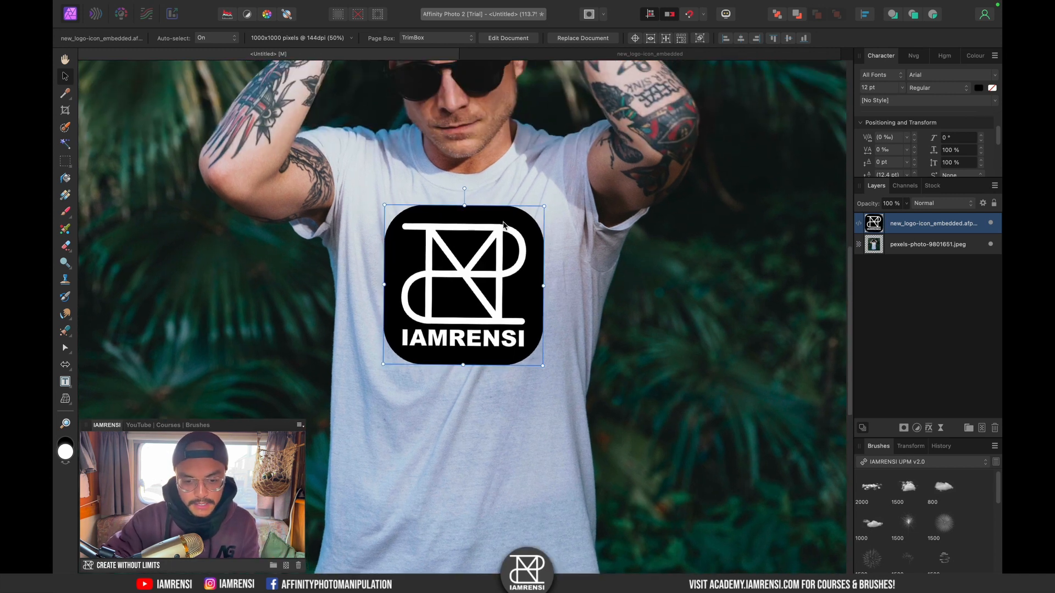
Zoom to fit the whole T-shirt photo with the placed logo
key("cmd+0")
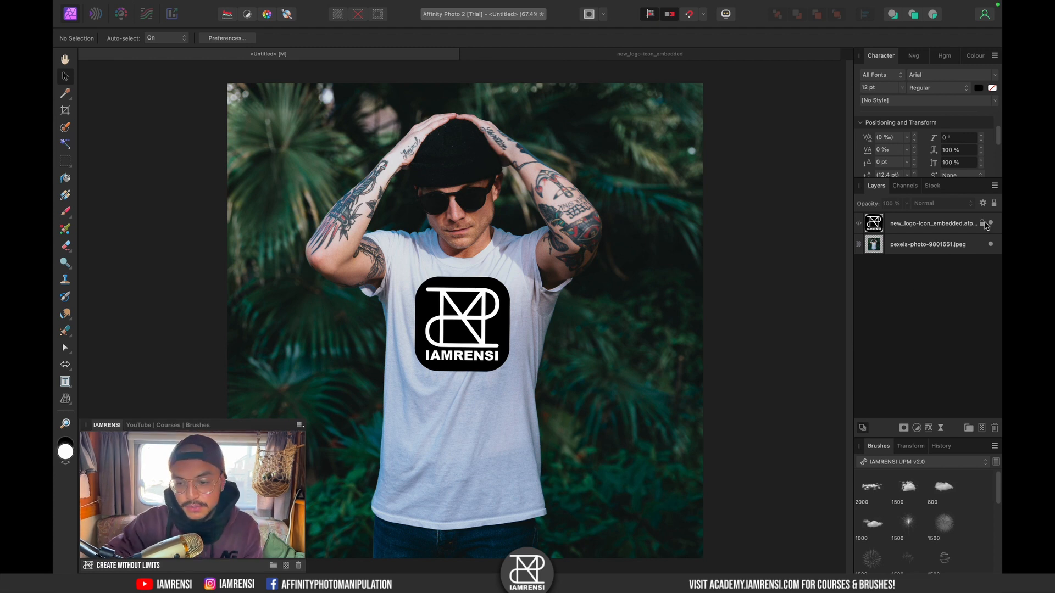
Hide the logo, duplicate the photo layer, and desaturate with HSL Shift at -100%
left_click(989, 223)
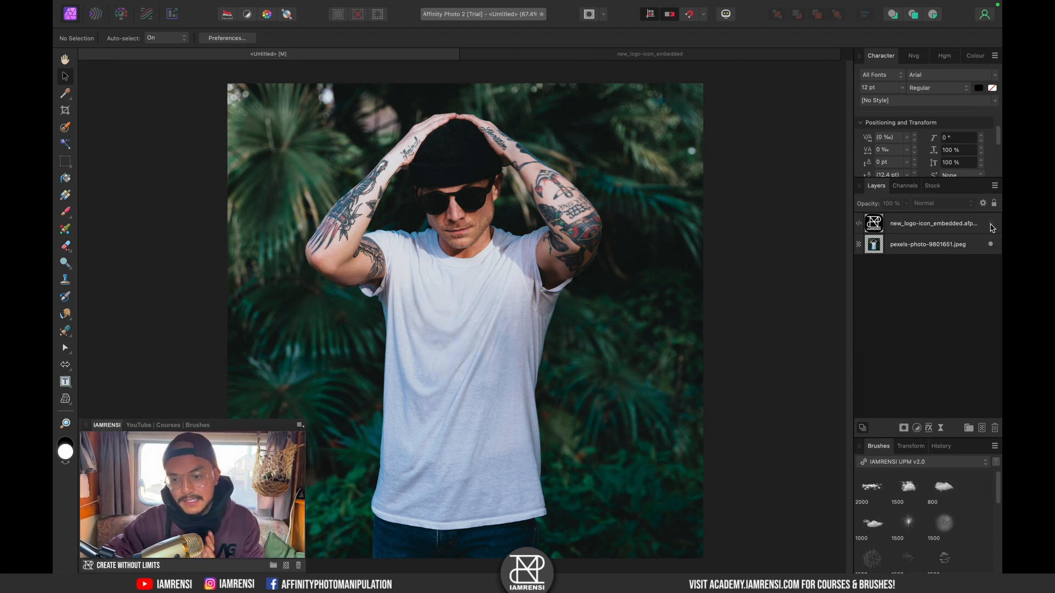
left_click(927, 243)
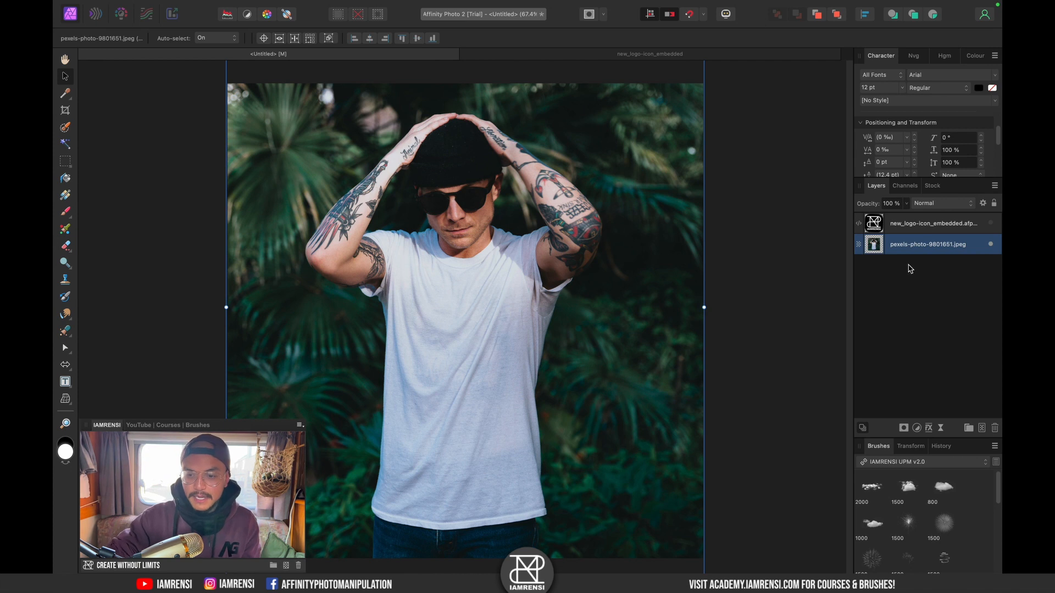
key("cmd")
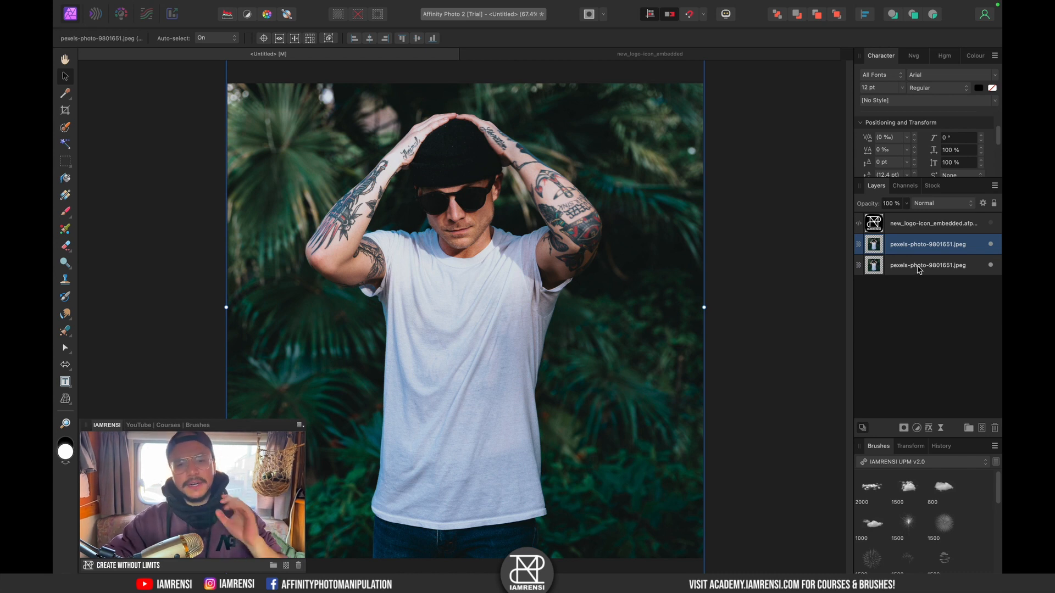
mouse_move(940, 369)
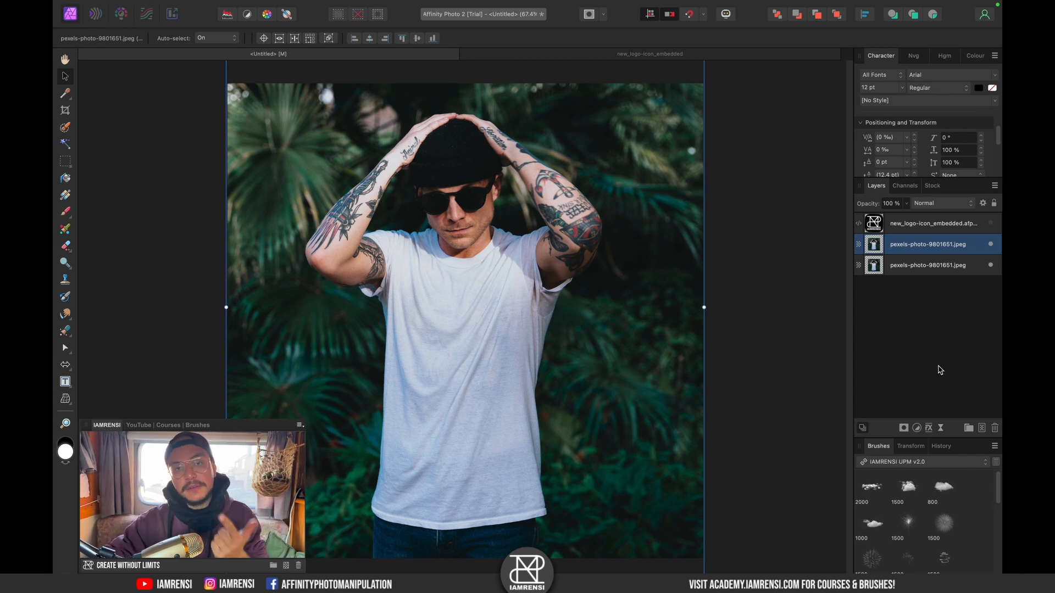
mouse_move(932, 457)
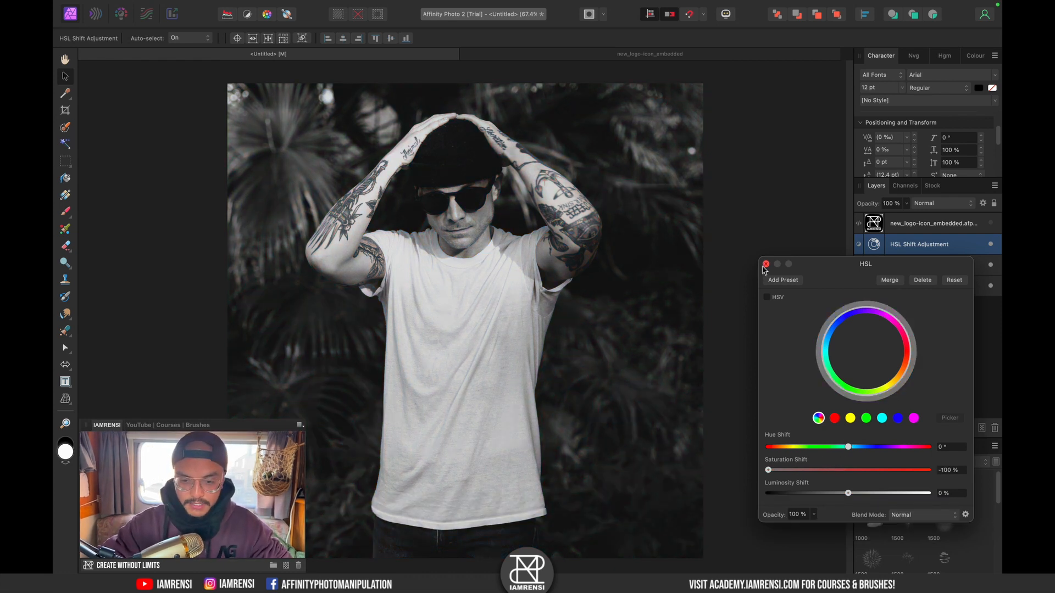
left_click(765, 264)
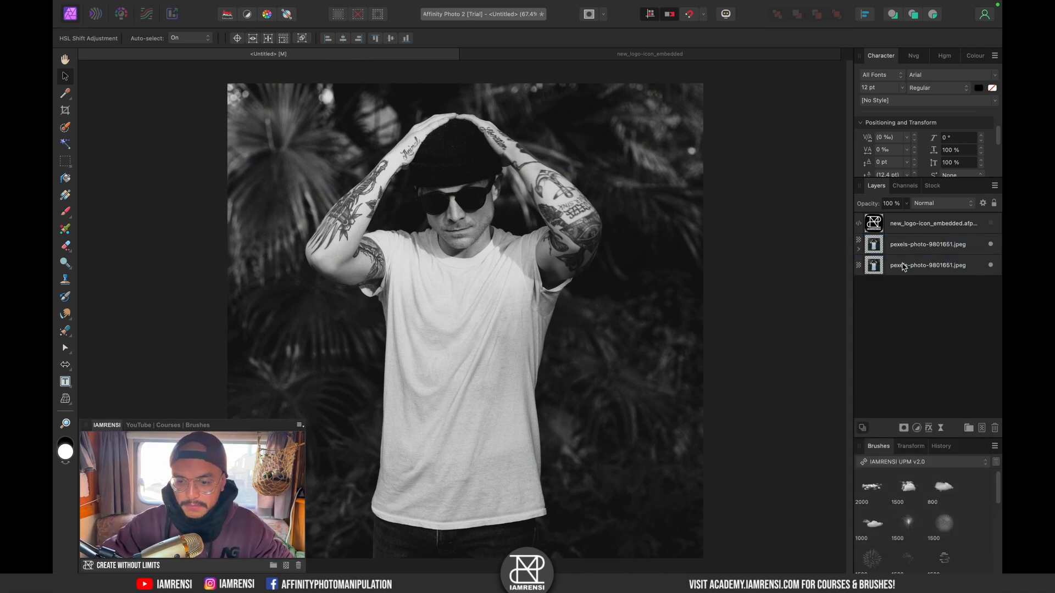
Show the black-and-white adjustment and give the upper photo copy a 12.9 px Gaussian blur
left_click(917, 429)
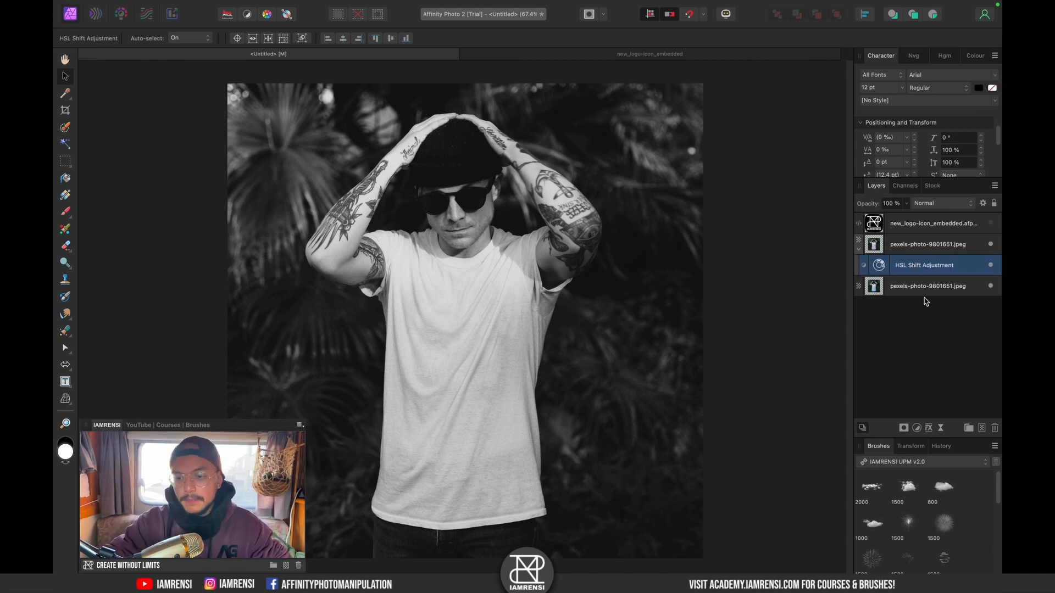
left_click(927, 243)
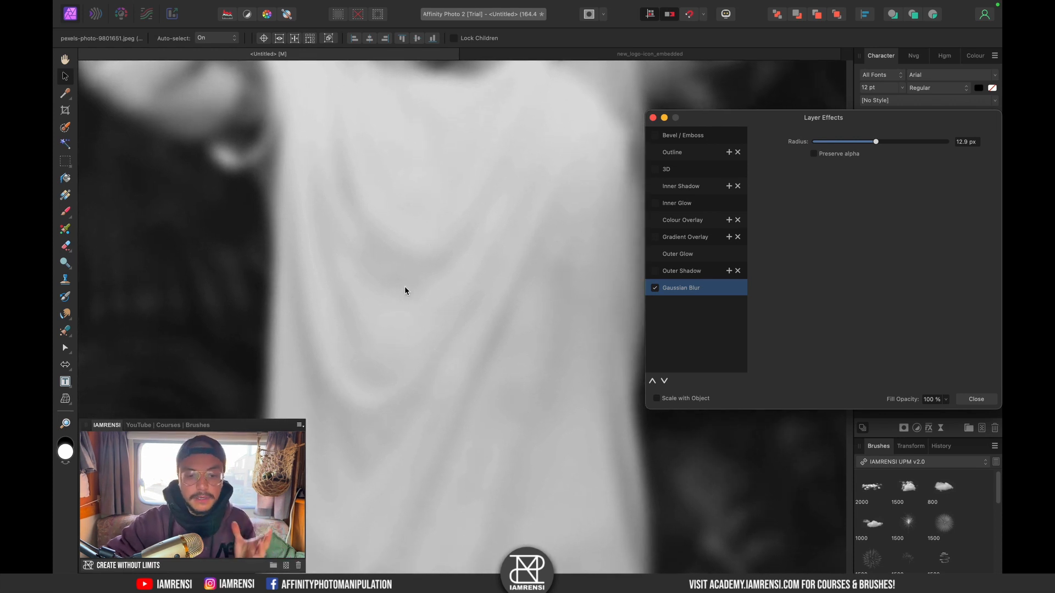
mouse_move(548, 284)
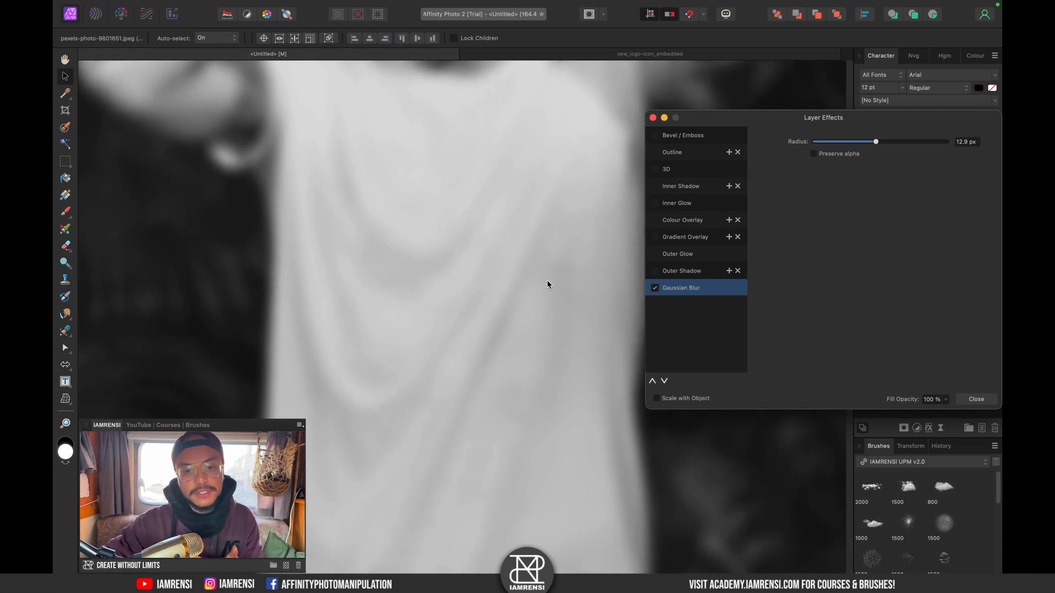
mouse_move(680, 126)
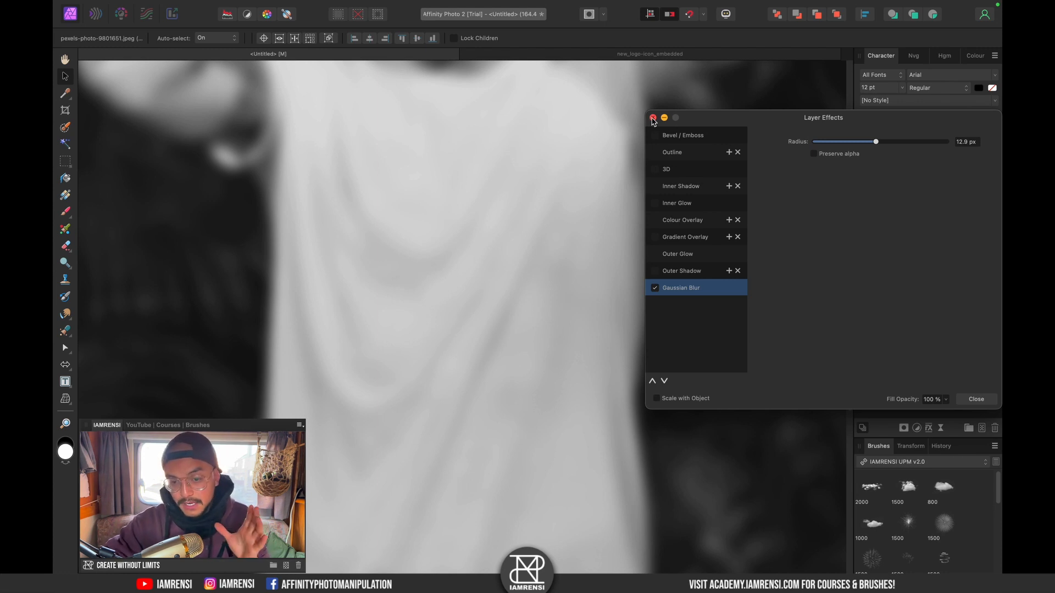
left_click(653, 118)
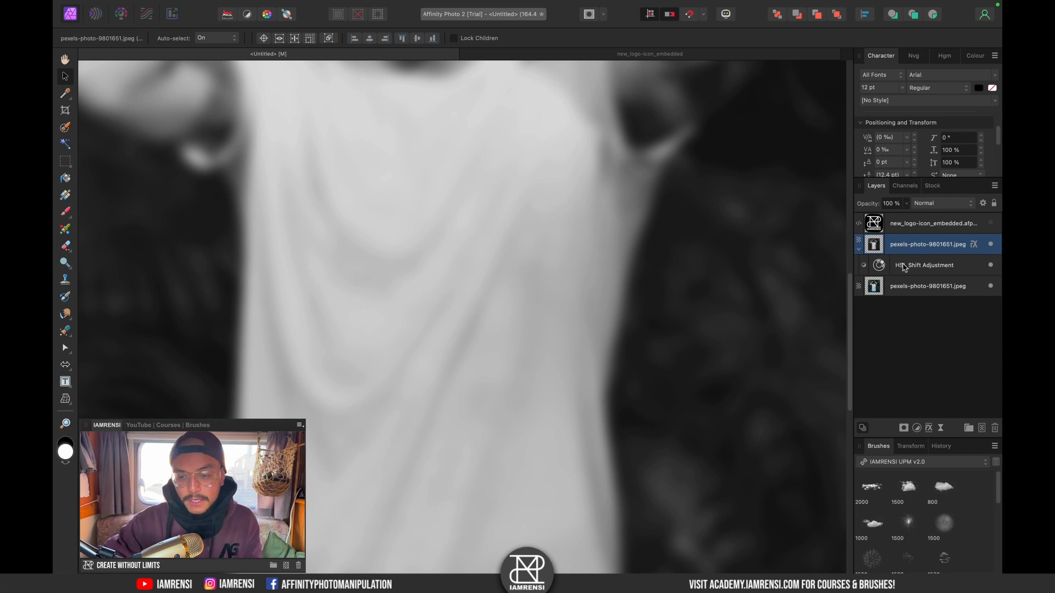
Add a Levels adjustment with the black level raised to 51%
left_click(925, 264)
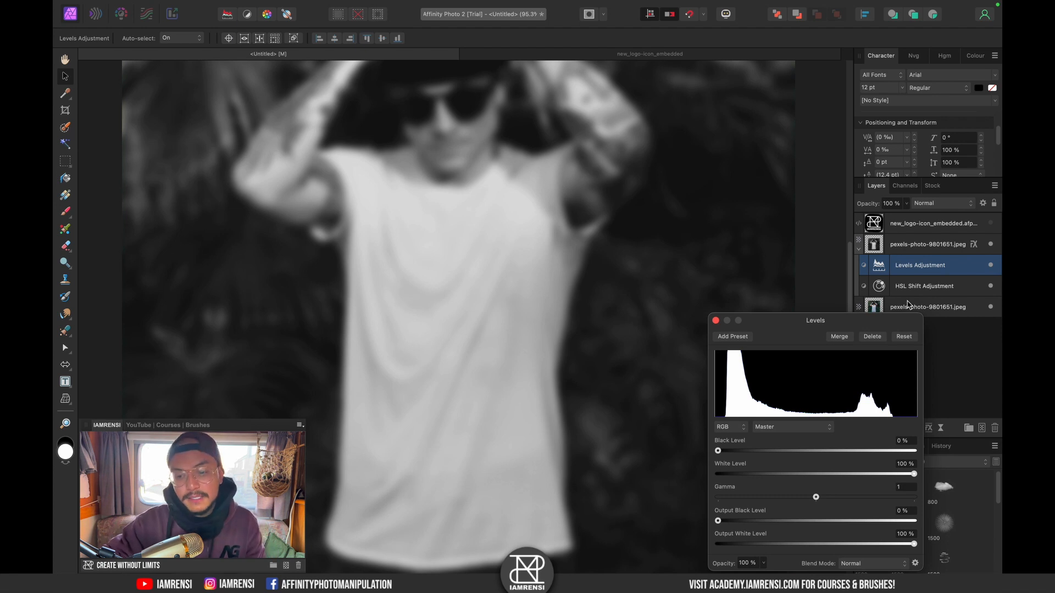
mouse_move(909, 265)
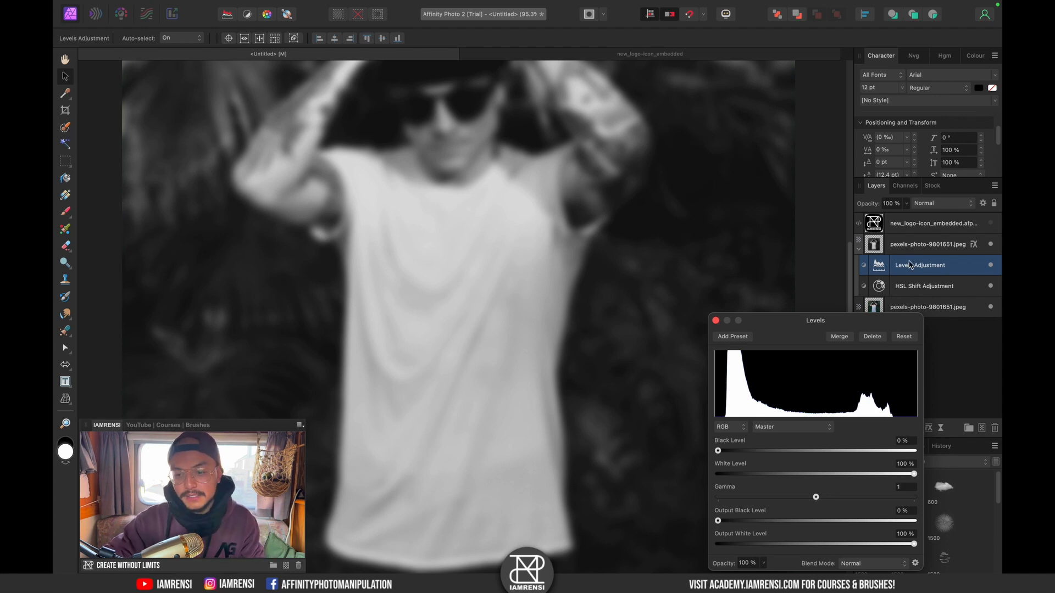
mouse_move(918, 282)
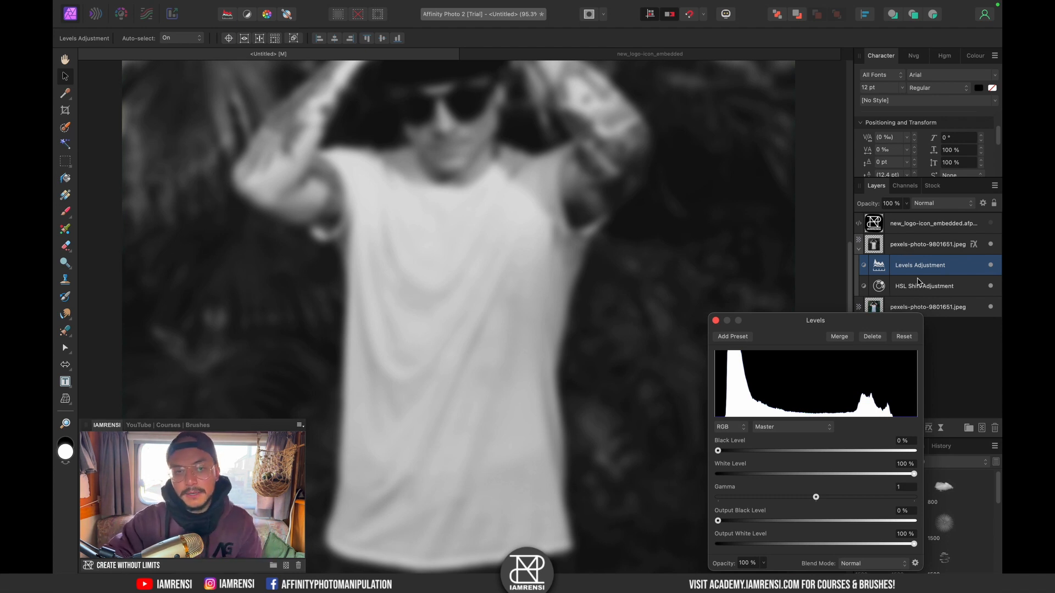
mouse_move(754, 475)
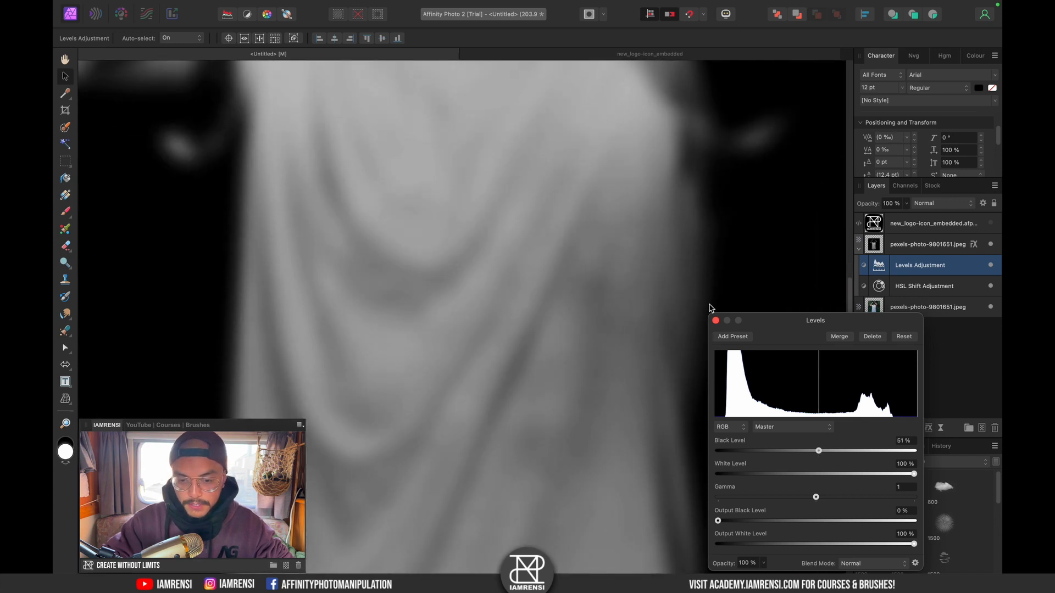
Reduce the Gaussian blur to 6 px and set Levels to 60% black, 92% white
left_click(716, 320)
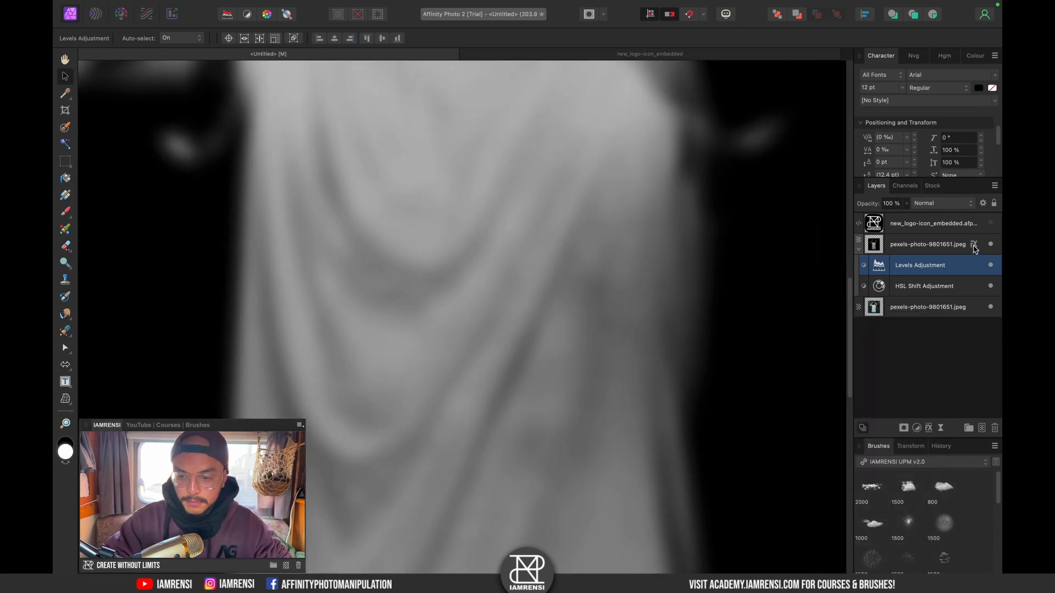
left_click(973, 244)
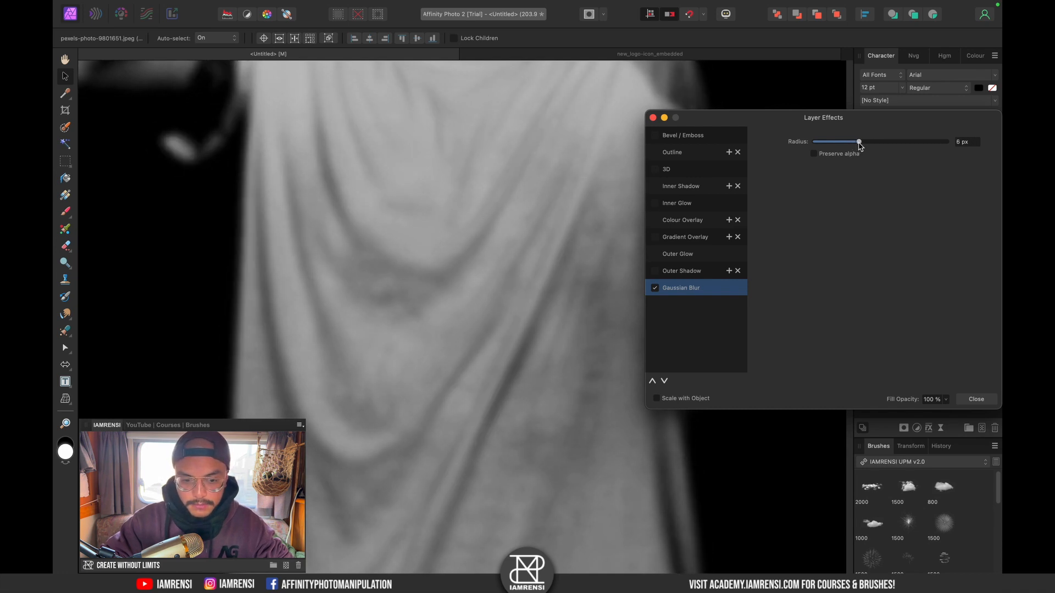
left_click(976, 399)
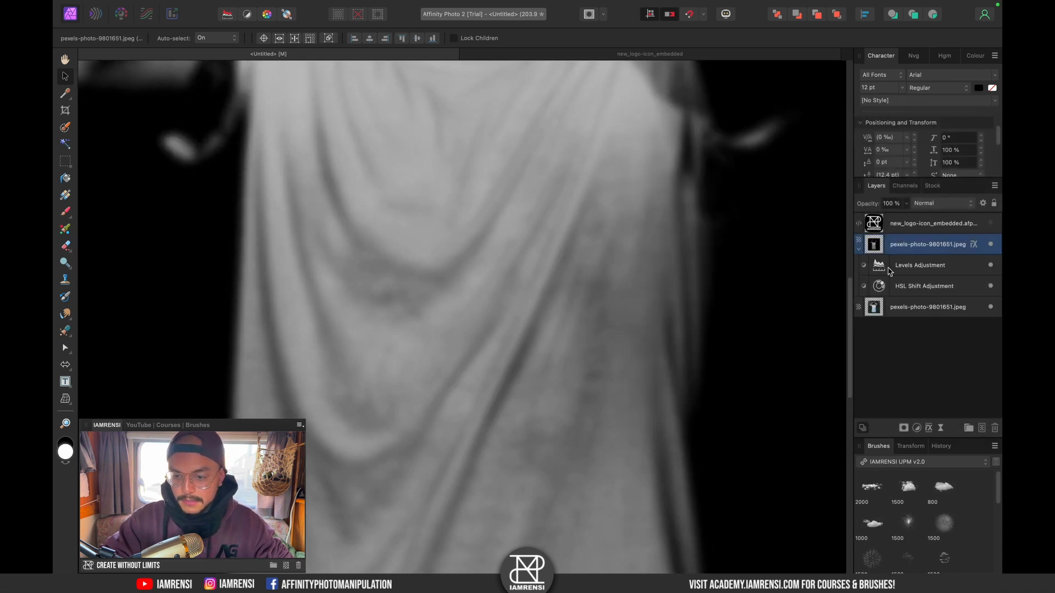
left_click(919, 265)
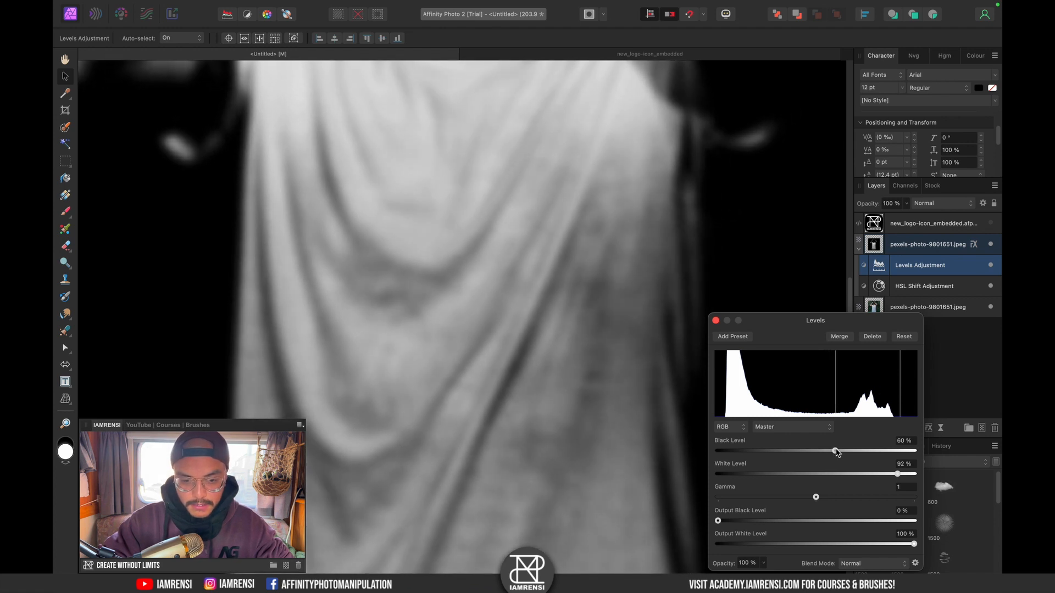
mouse_move(836, 453)
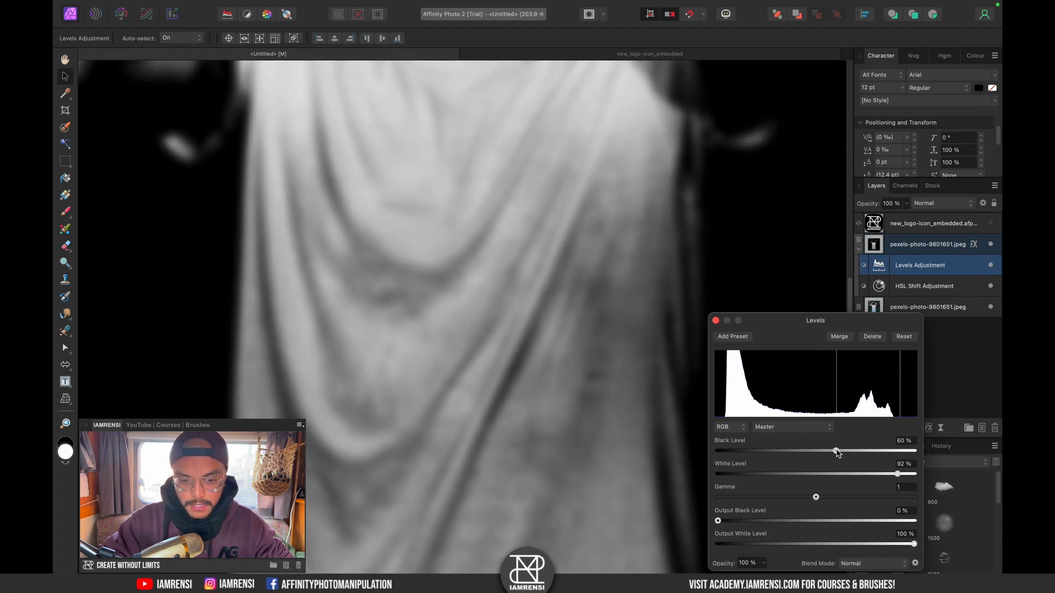
left_click(716, 320)
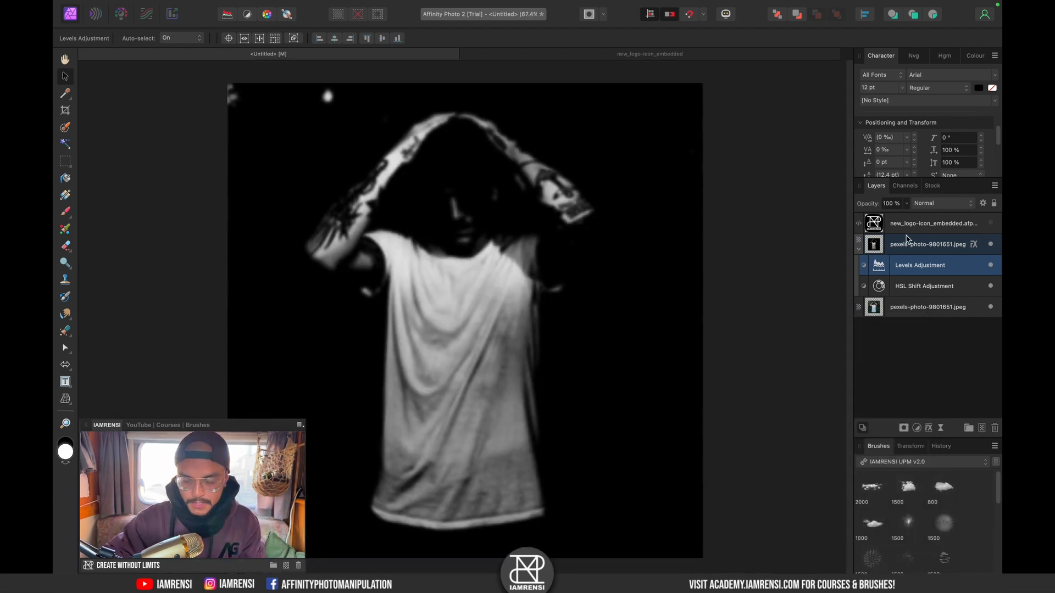
Apply Live Displace to the logo with red/green offset mapping at 28.3 px strength
left_click(932, 222)
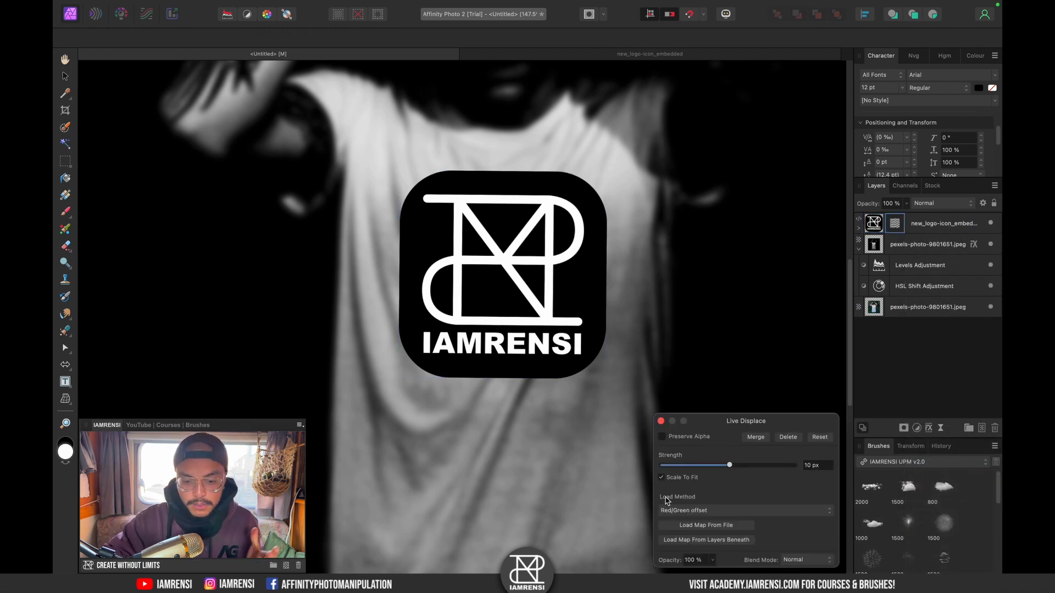
left_click(740, 510)
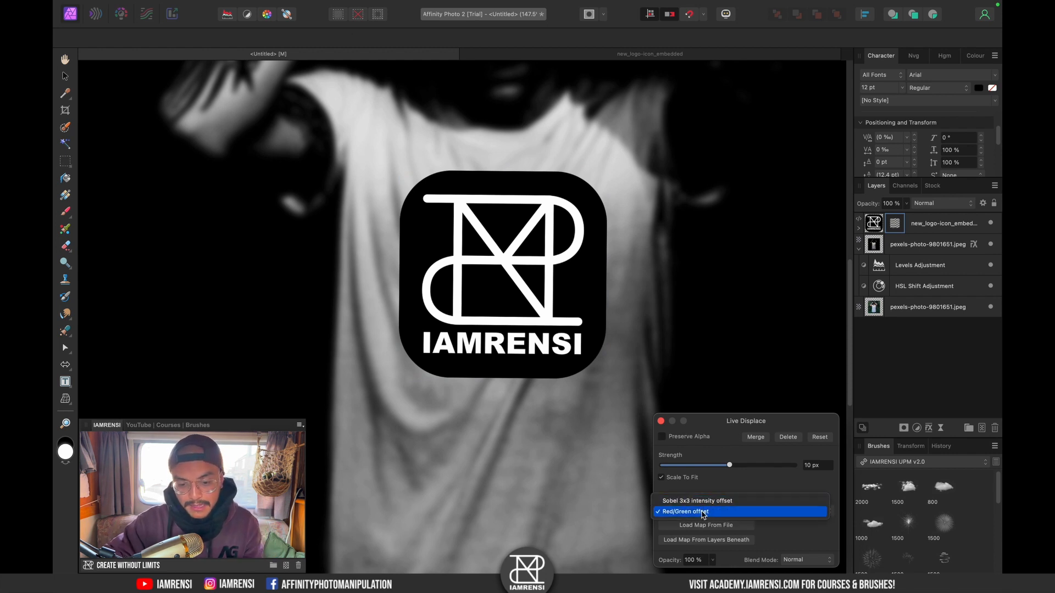
left_click(687, 512)
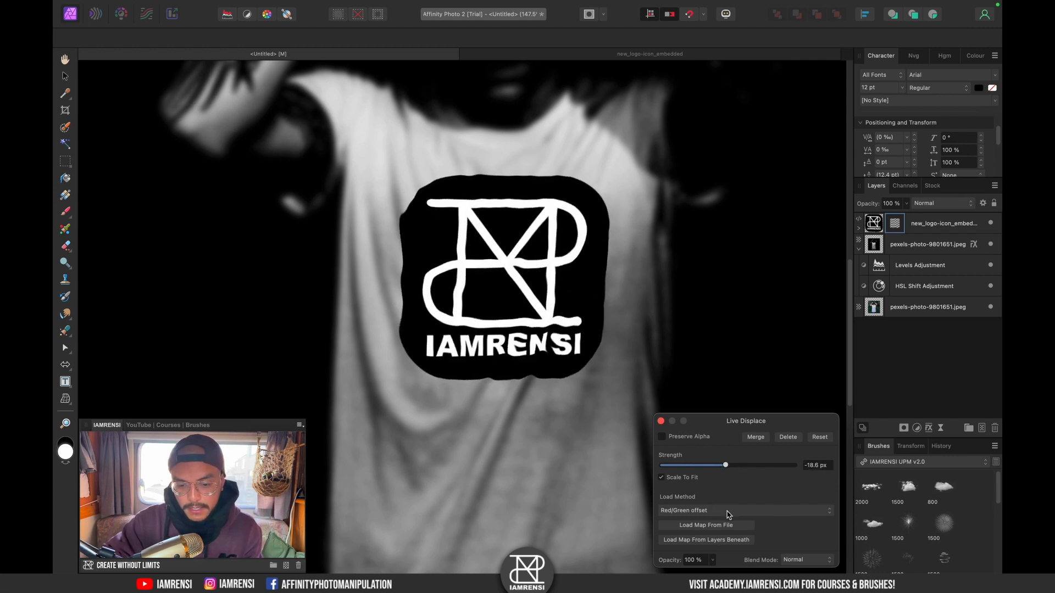
left_click(745, 510)
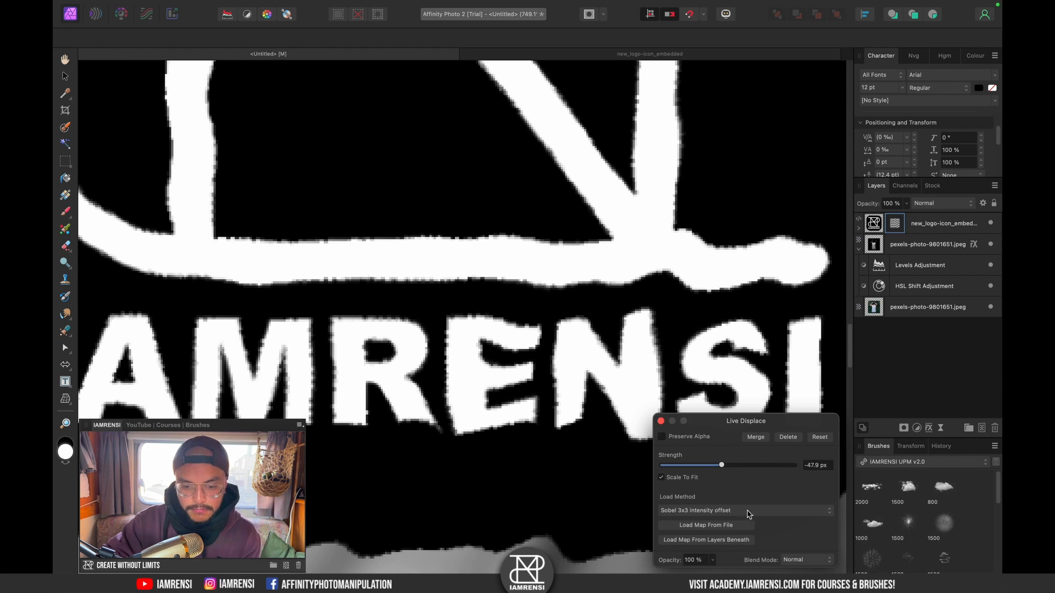
left_click(745, 510)
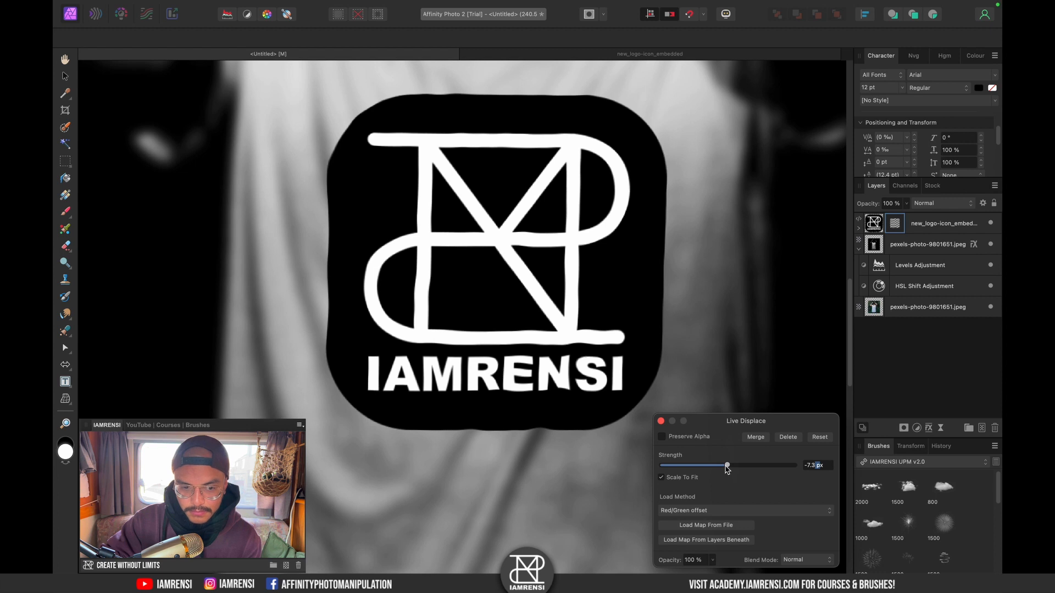
left_click(744, 510)
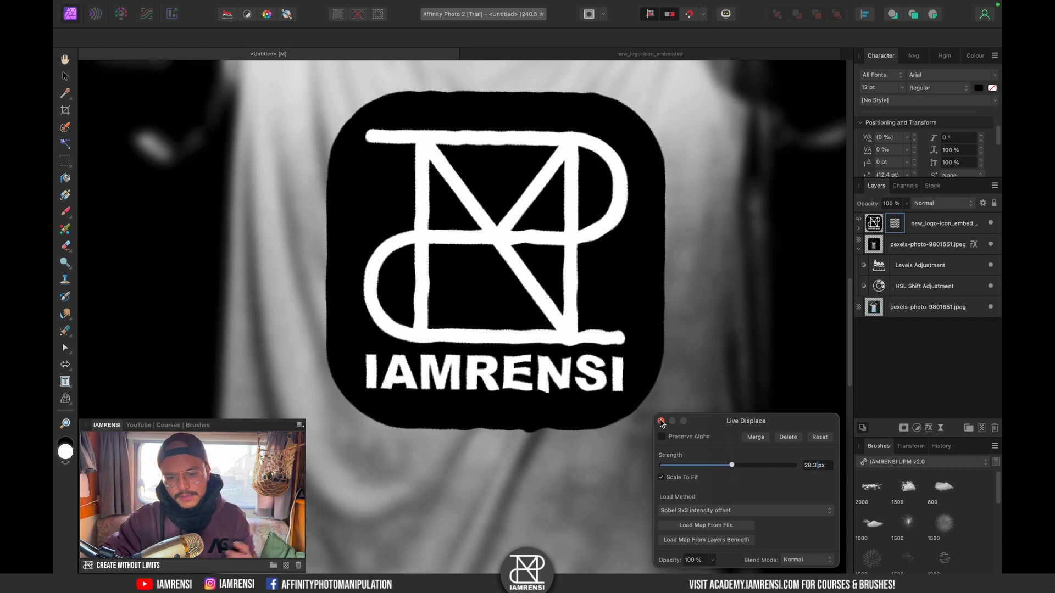
left_click(662, 420)
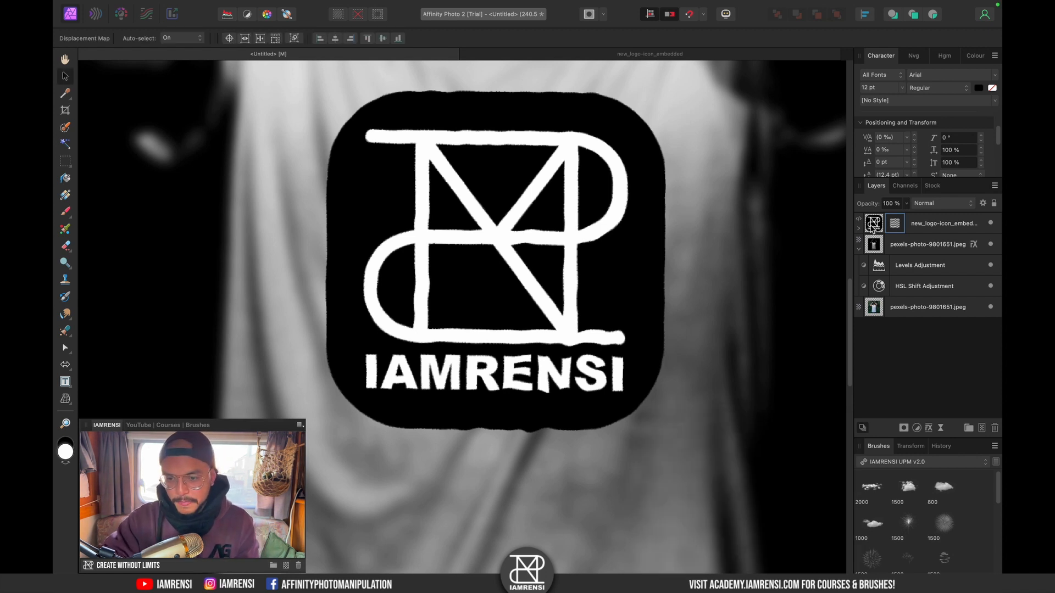
mouse_move(932, 242)
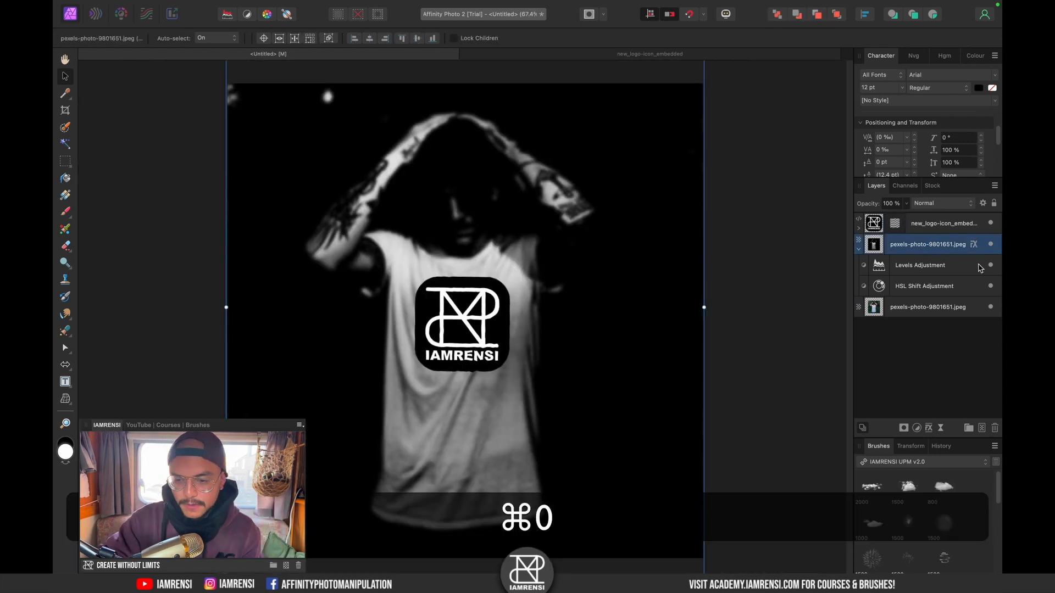
Rename the blurred map photo layer 'displacement' and hide it to reveal the colour photo
double_click(929, 244)
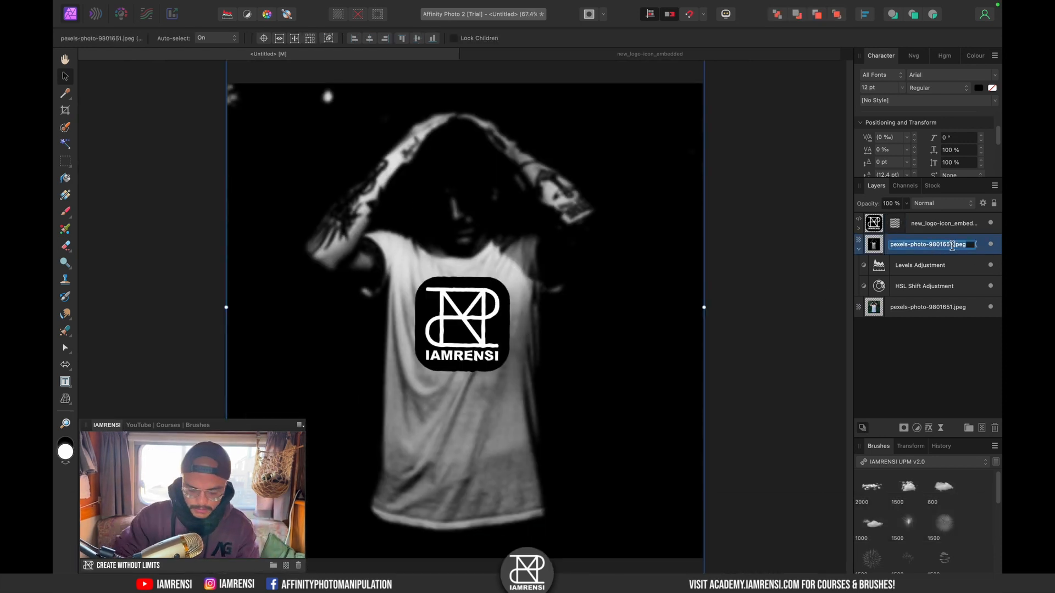
type("displacement")
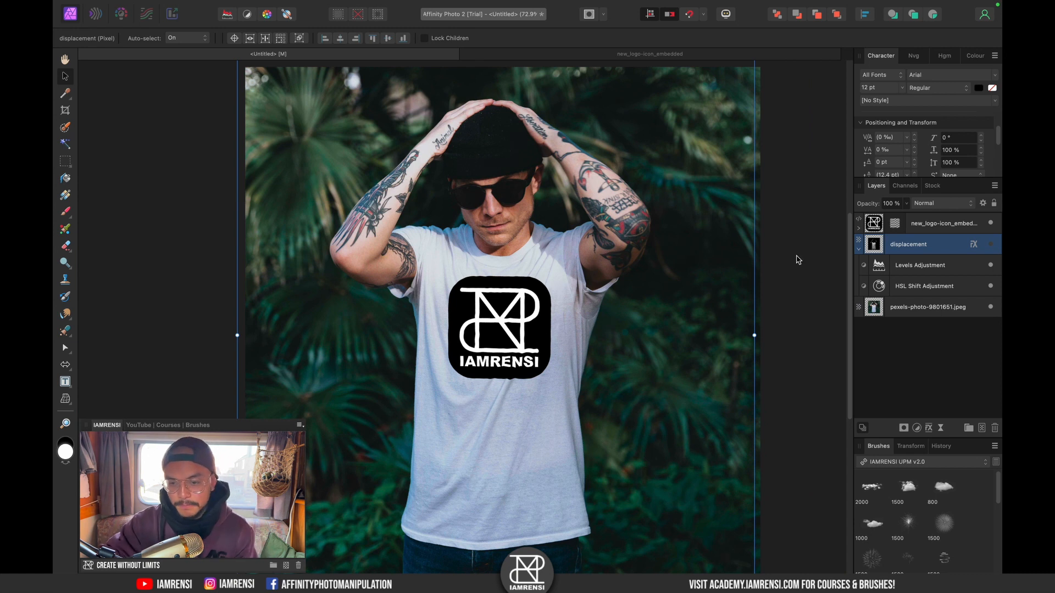
scroll("up", 3)
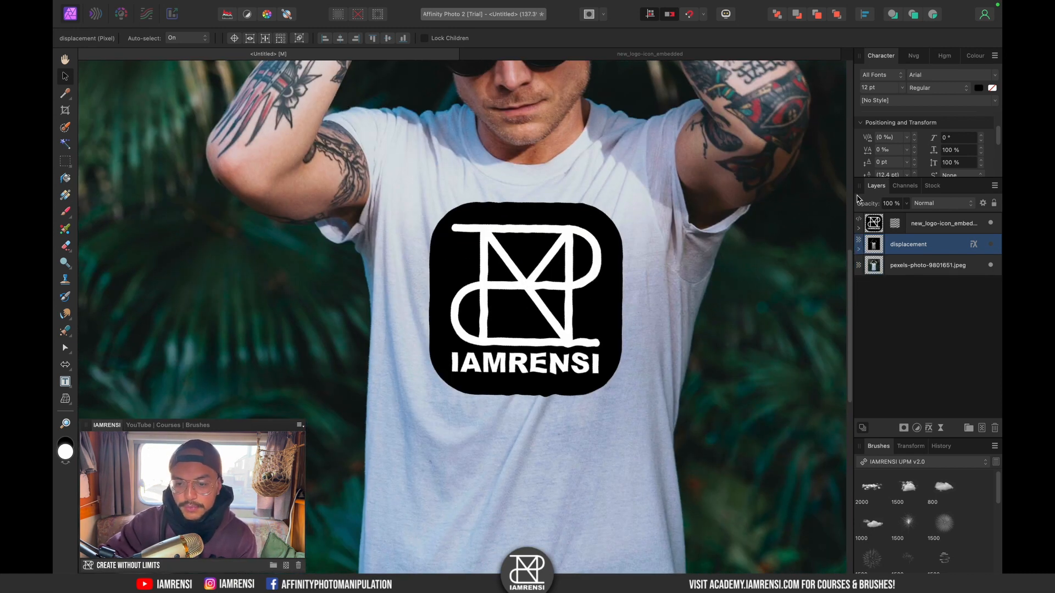
Set the logo layer to 82% opacity and raise its underlying composition range low point
left_click(929, 222)
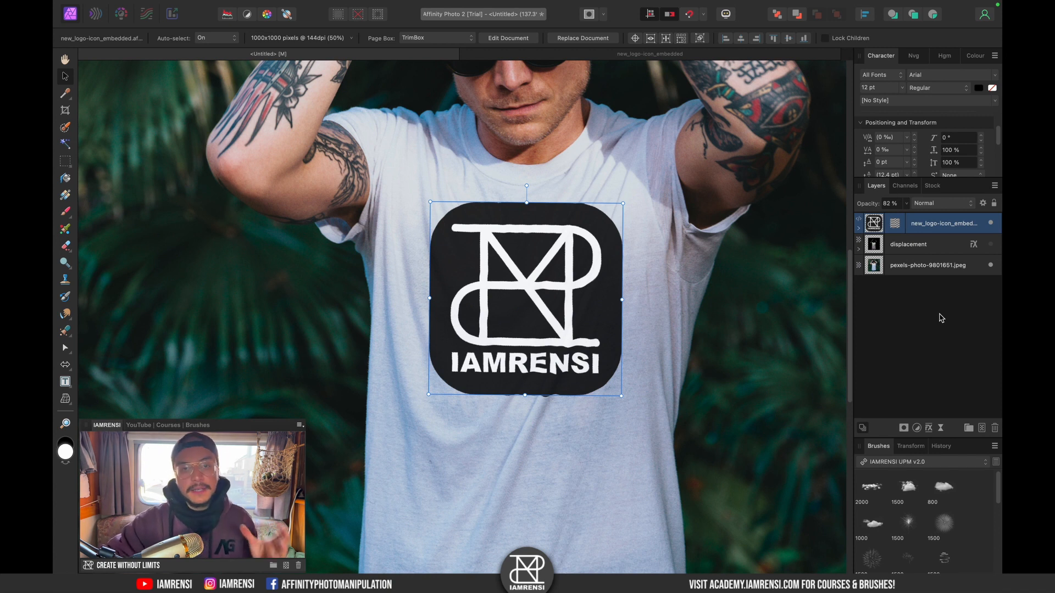
mouse_move(971, 215)
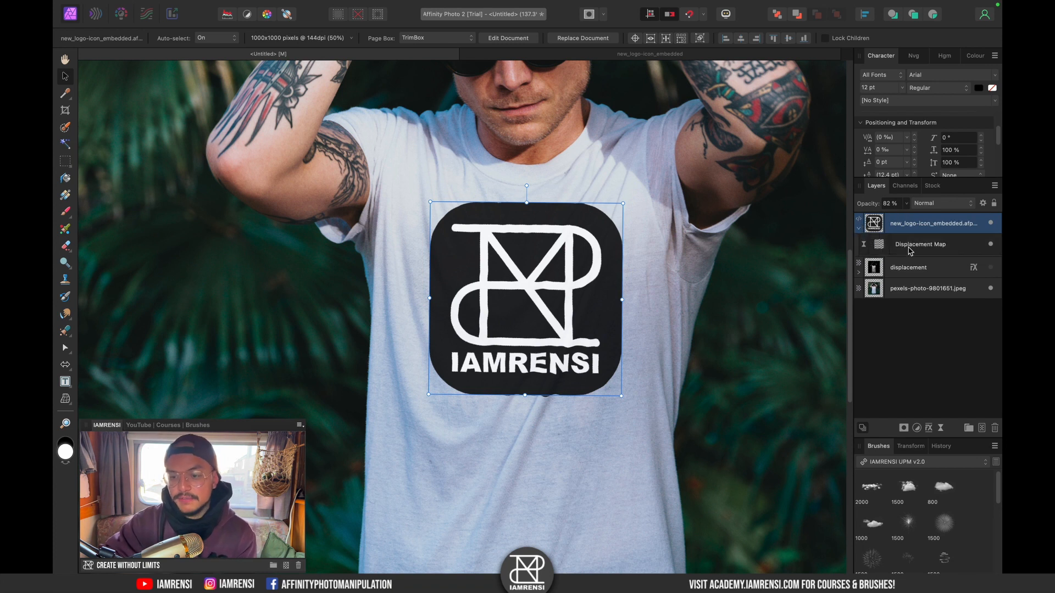
left_click(920, 243)
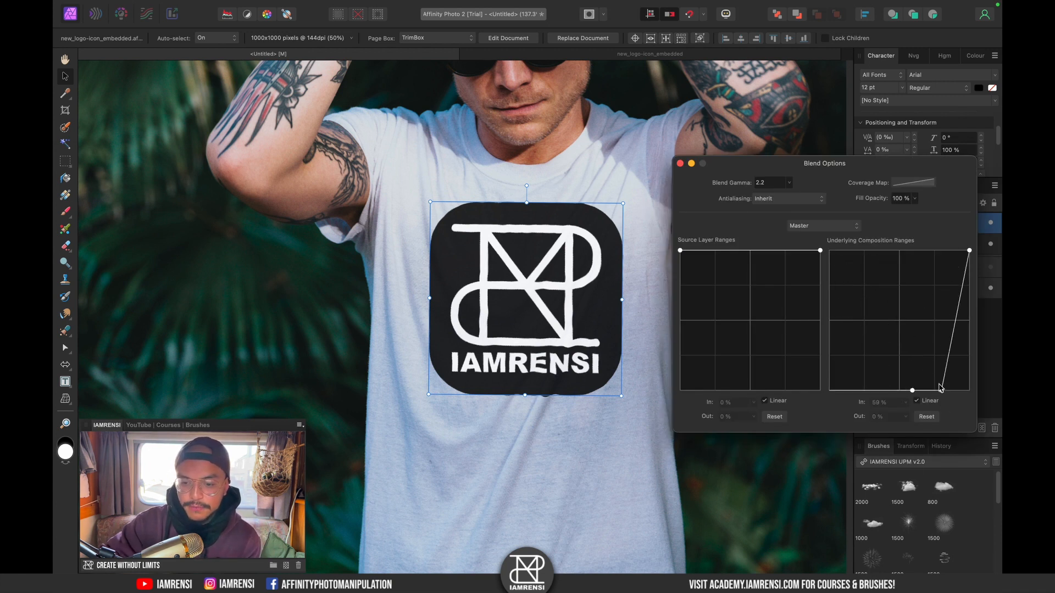
left_click(680, 164)
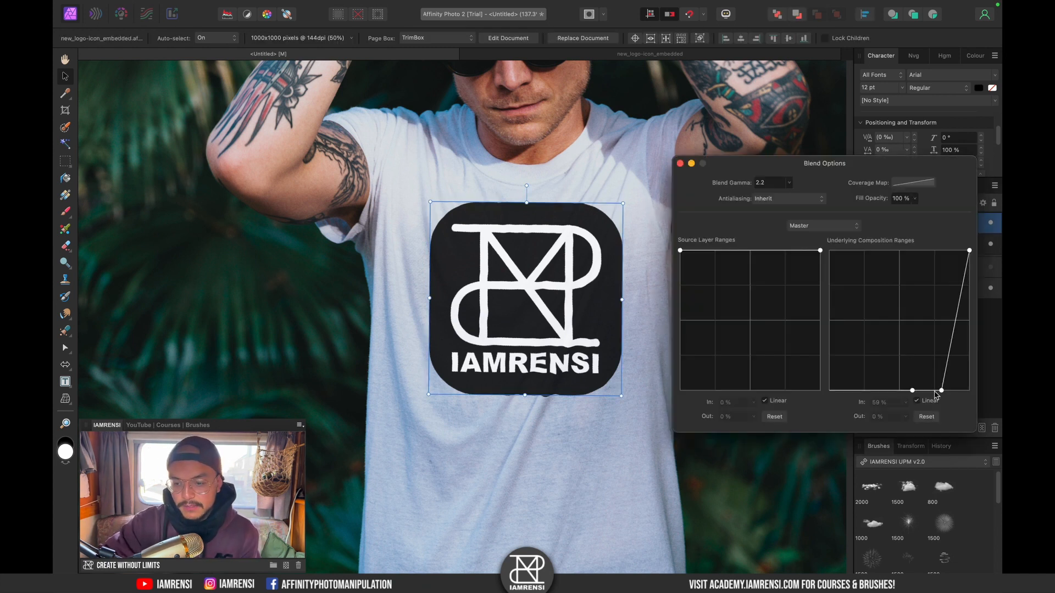
left_click(680, 163)
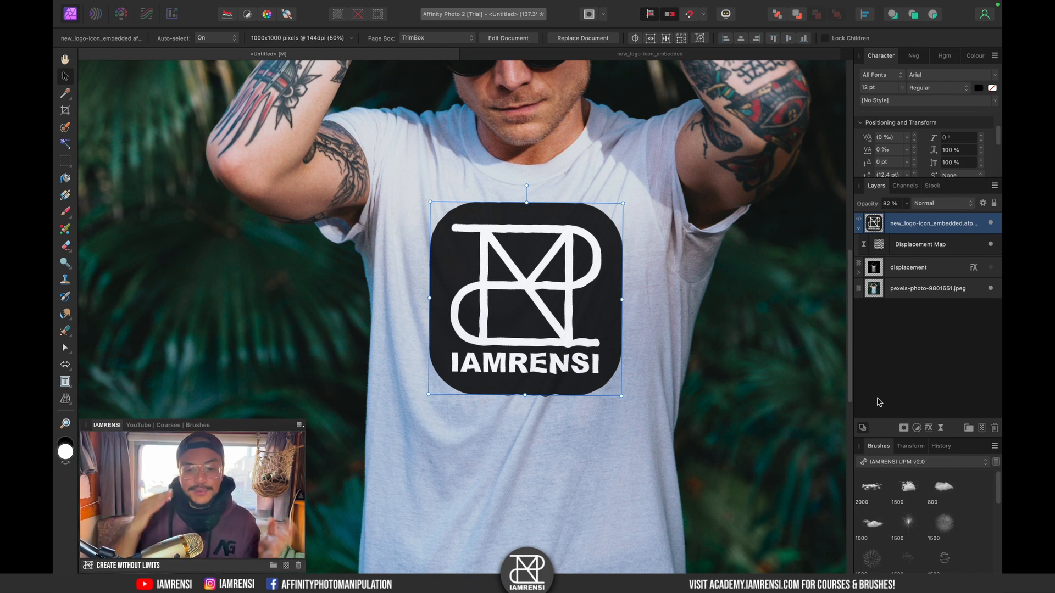
mouse_move(907, 357)
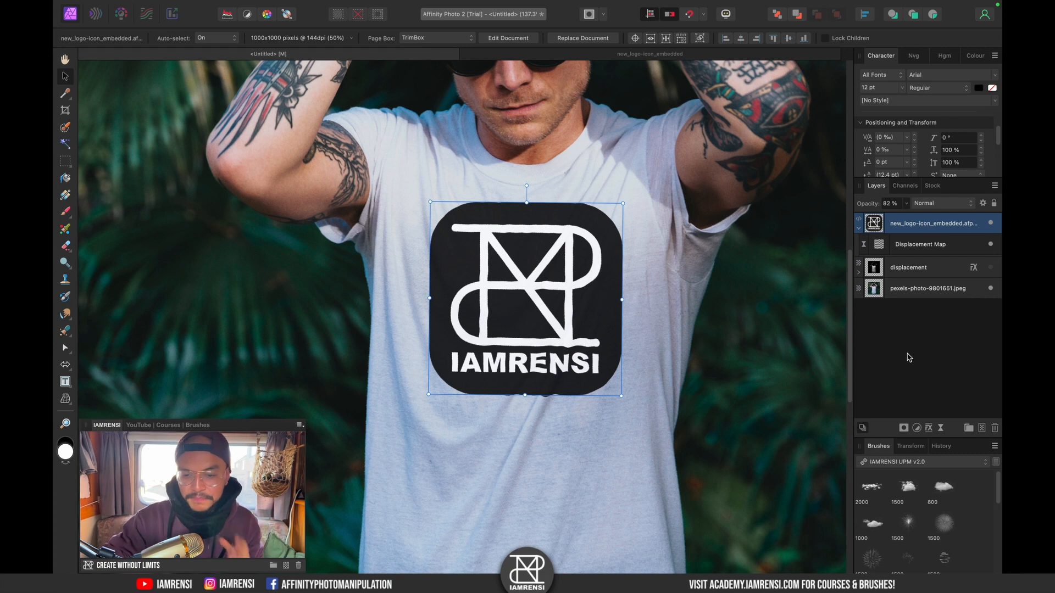
mouse_move(894, 311)
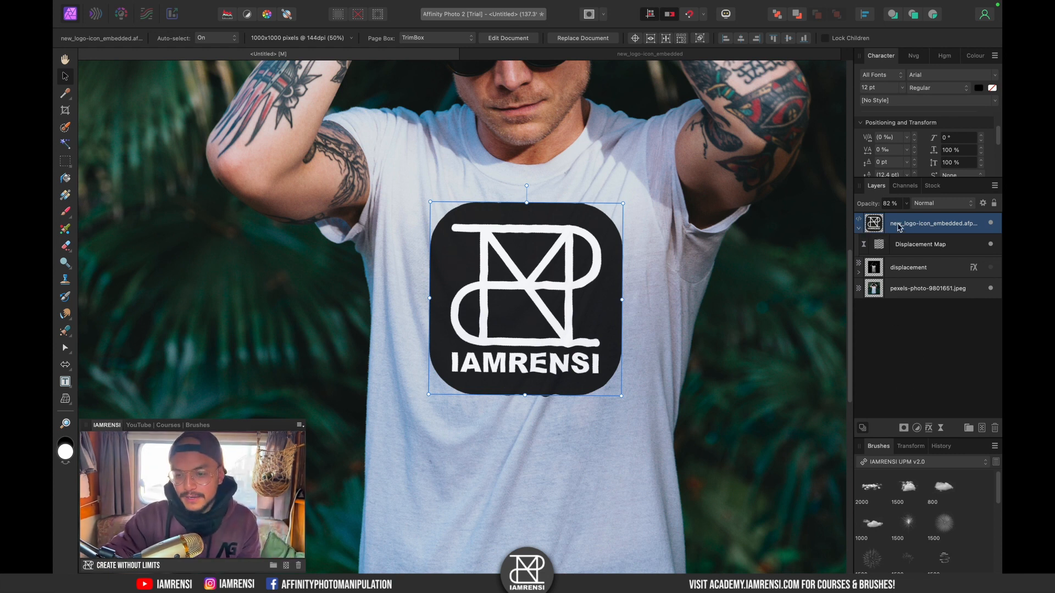
Group the displaced logo layer with Cmd+G and open the group's blend range options
key("cmd+g")
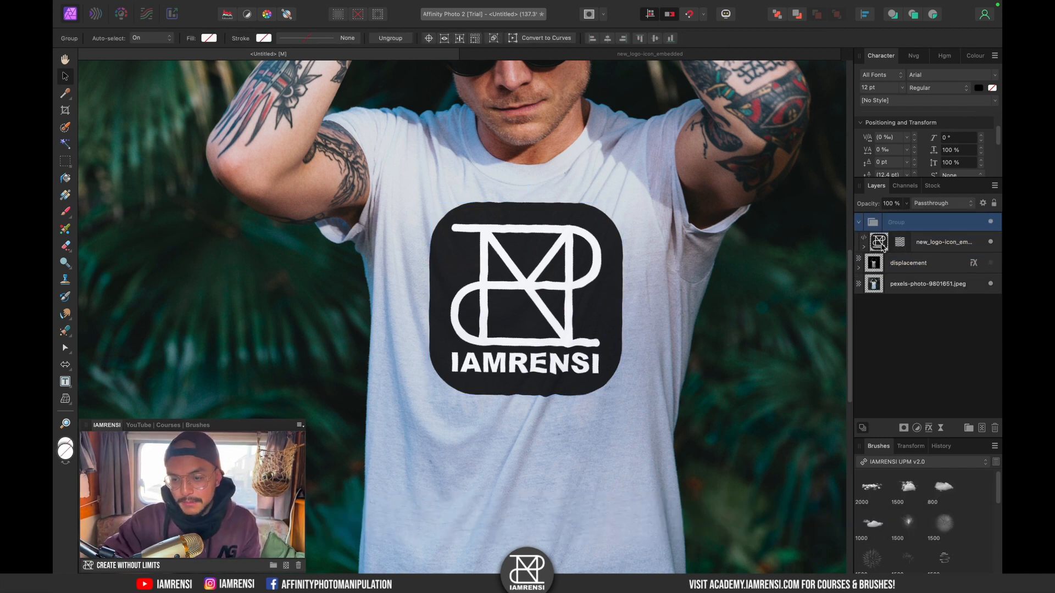
mouse_move(920, 240)
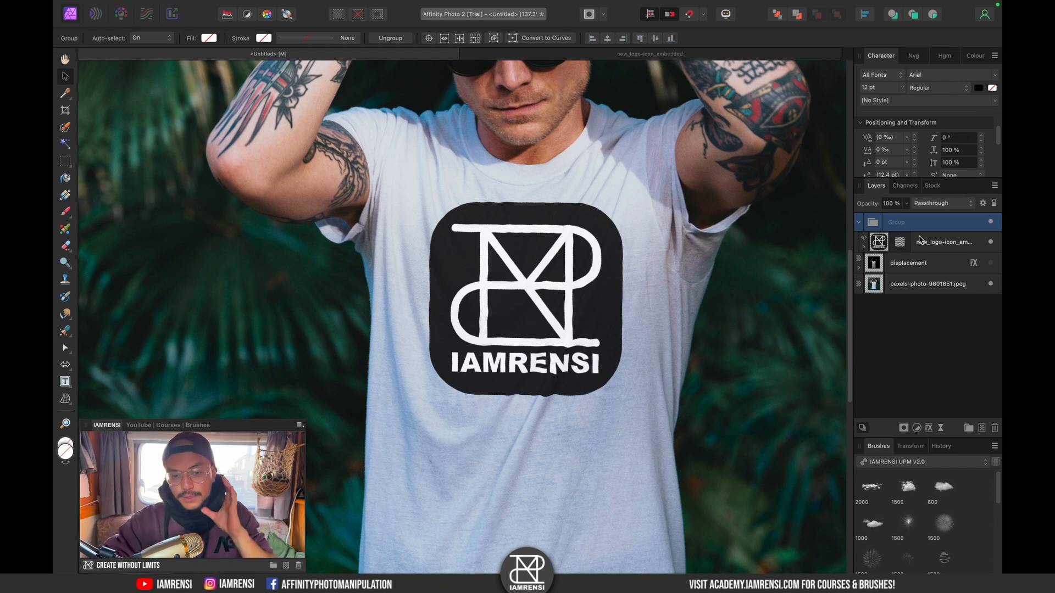
mouse_move(953, 234)
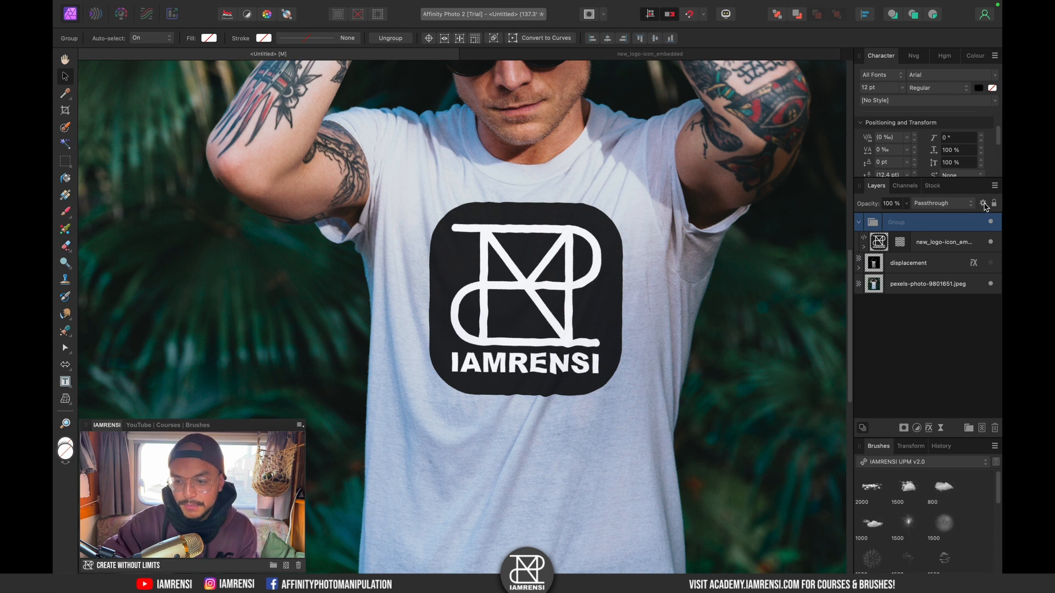
left_click(983, 203)
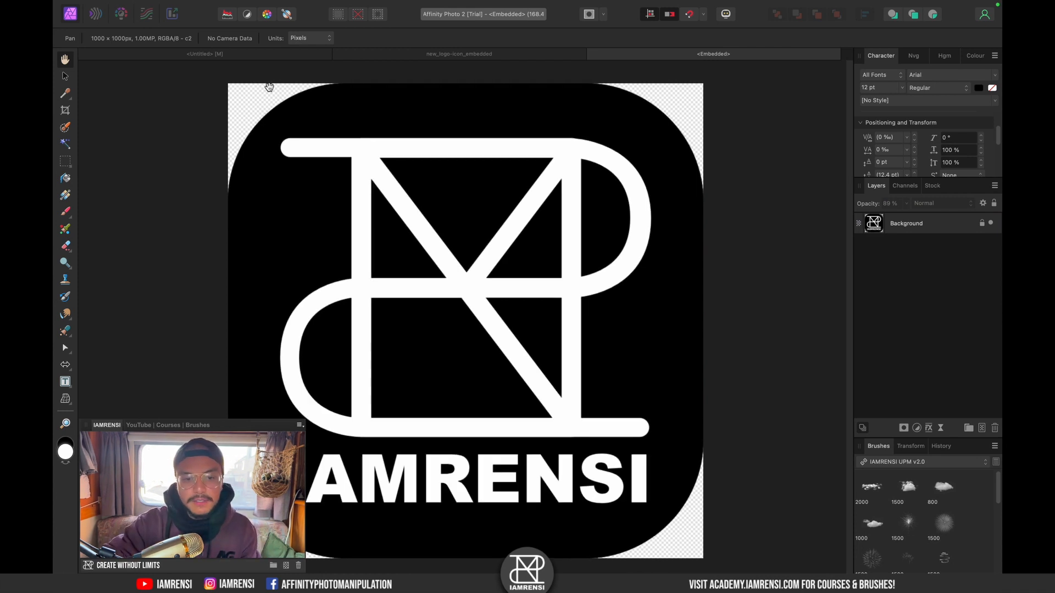
mouse_move(546, 327)
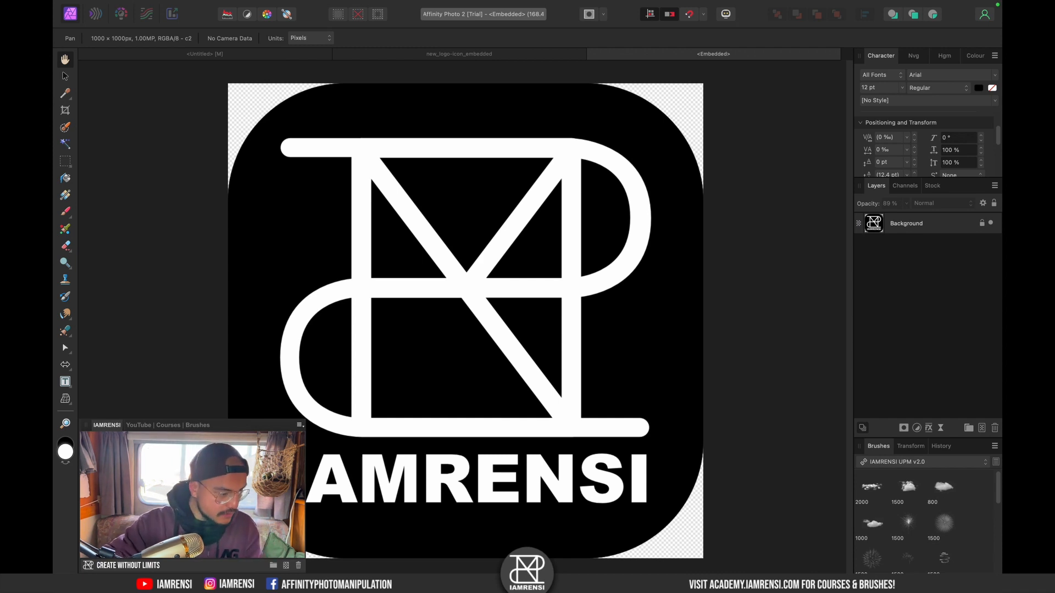
Paste the black logo artwork into the embedded logo and return to the t-shirt document
key("cmd+c")
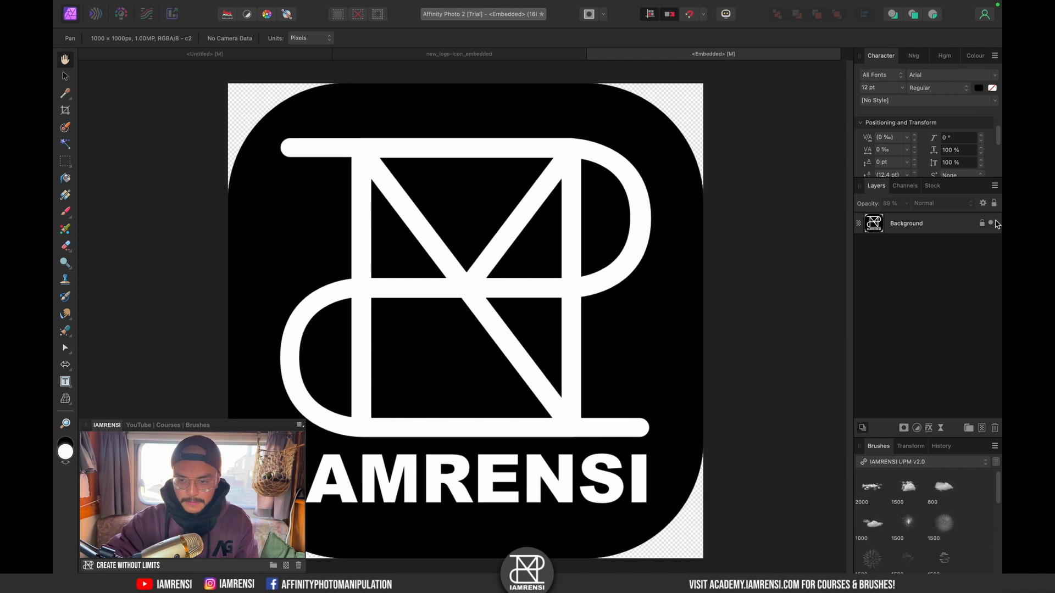
key("cmd+v")
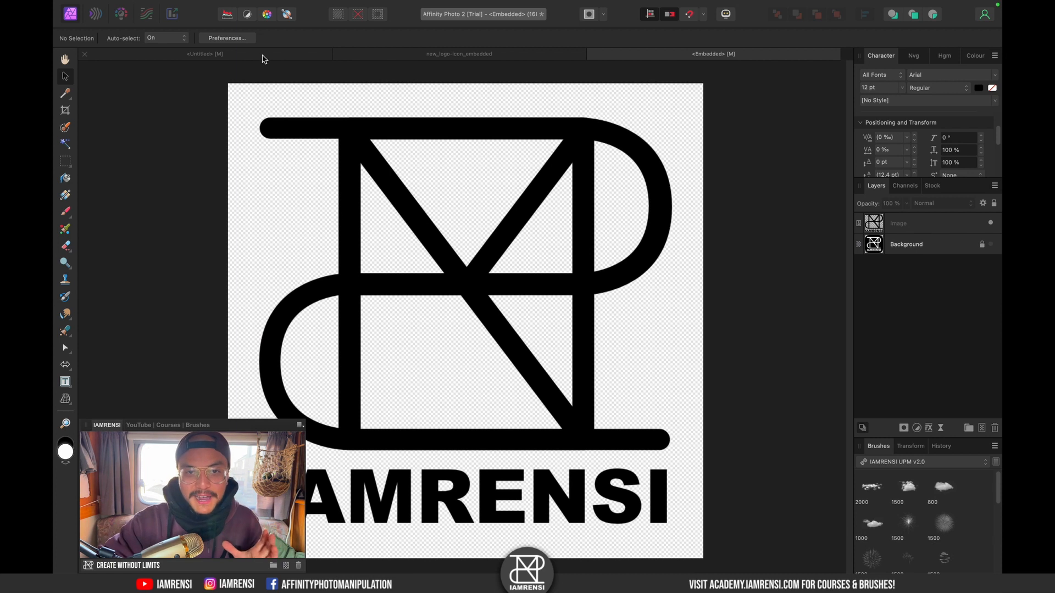
left_click(204, 54)
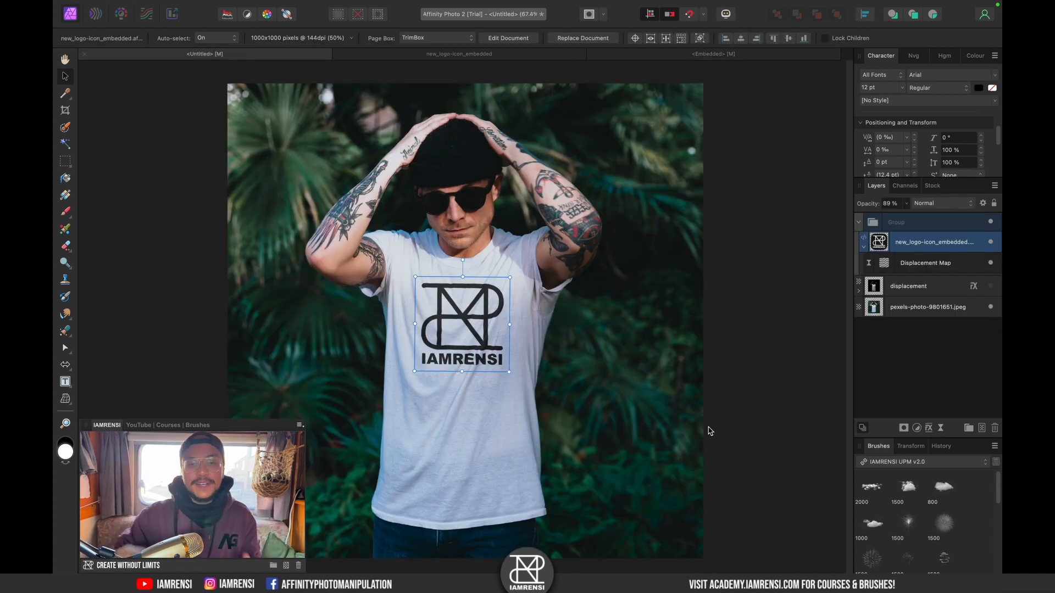